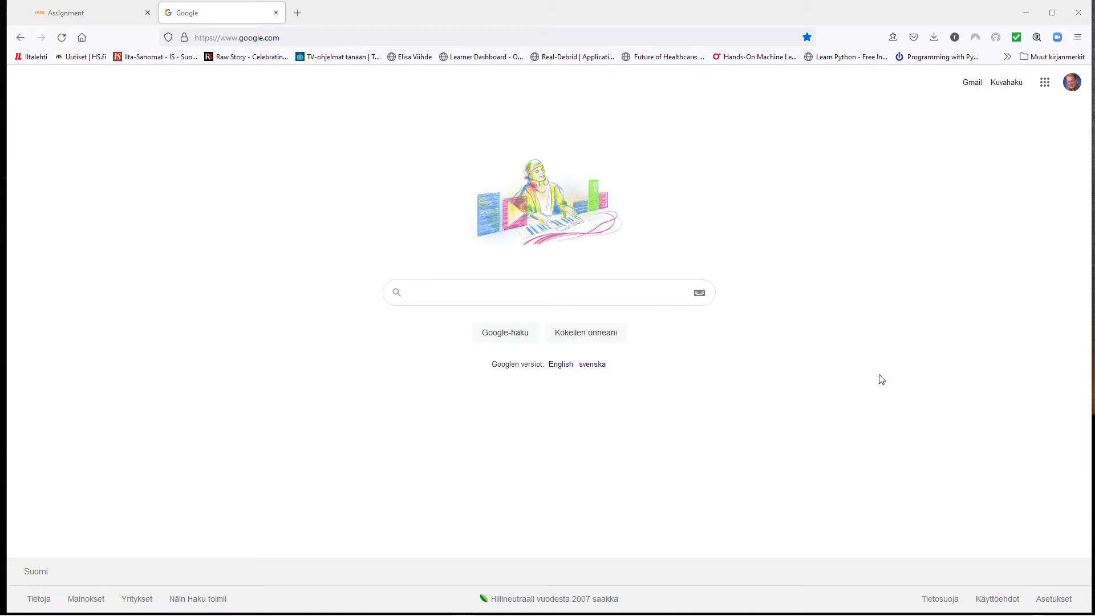
{"action": "mouse_move", "coordinate": [768, 350]}
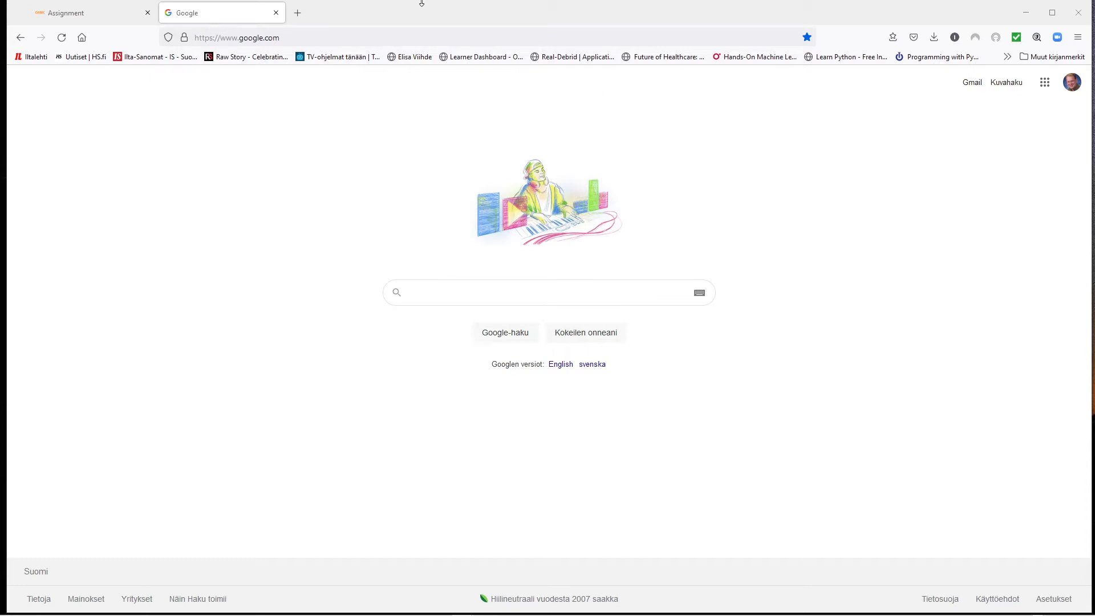
Search Google for 'uniserver' via the suggestion for the typed 'uniser'
{"action": "left_click", "coordinate": [518, 293]}
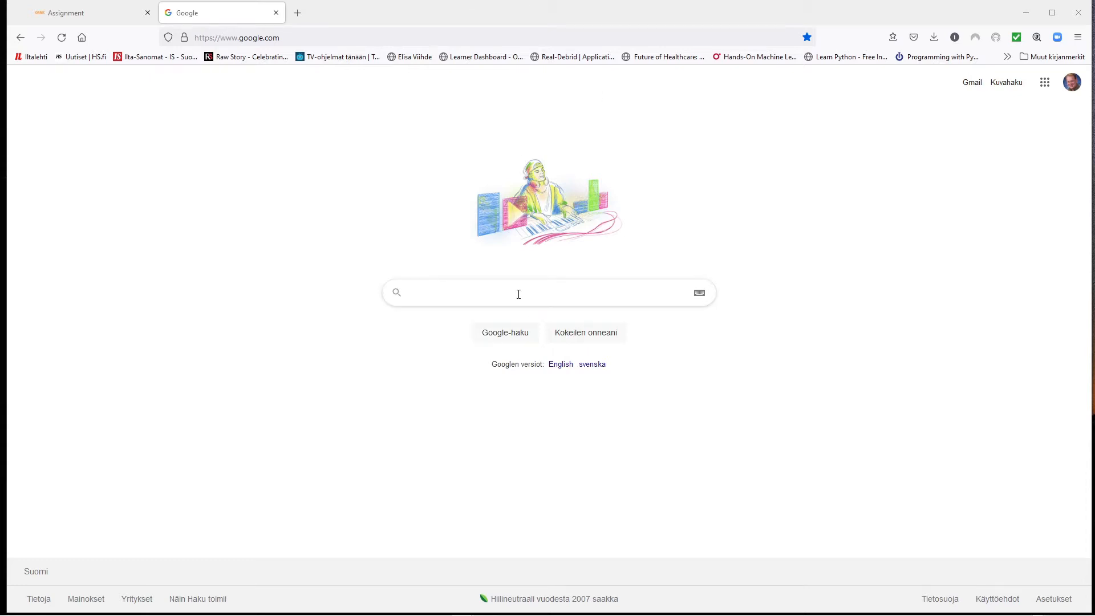
{"action": "left_click", "coordinate": [517, 293]}
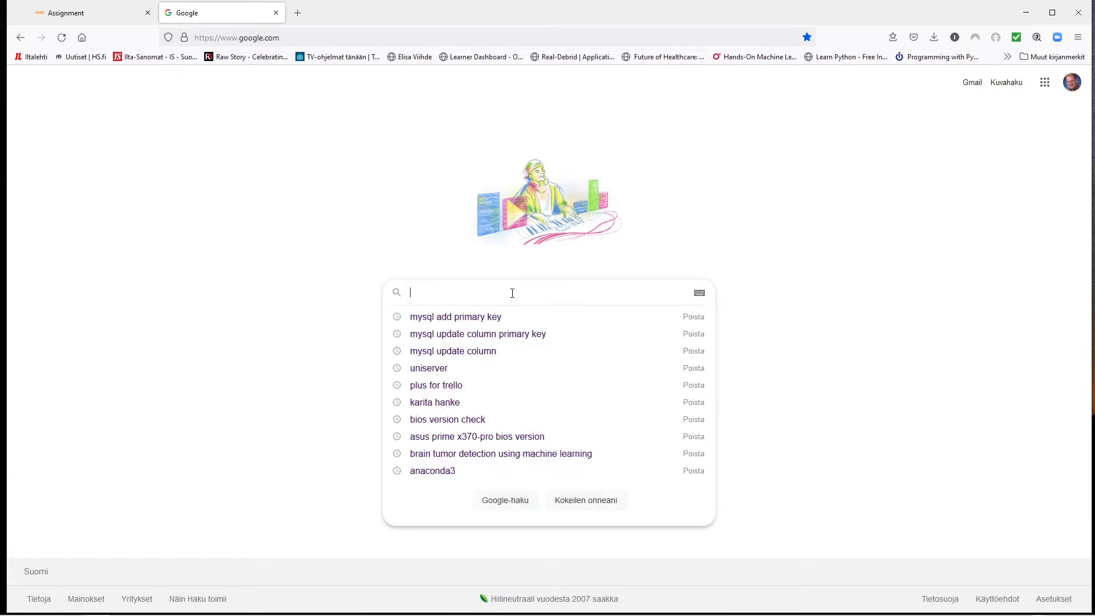
{"action": "type", "text": "uniser"}
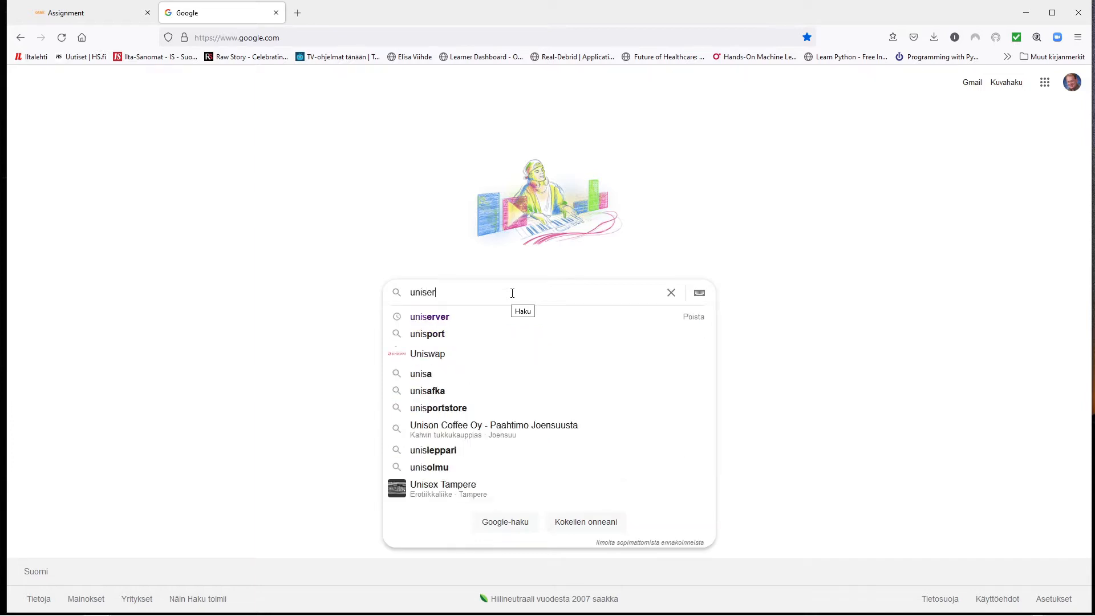
{"action": "left_click", "coordinate": [429, 316]}
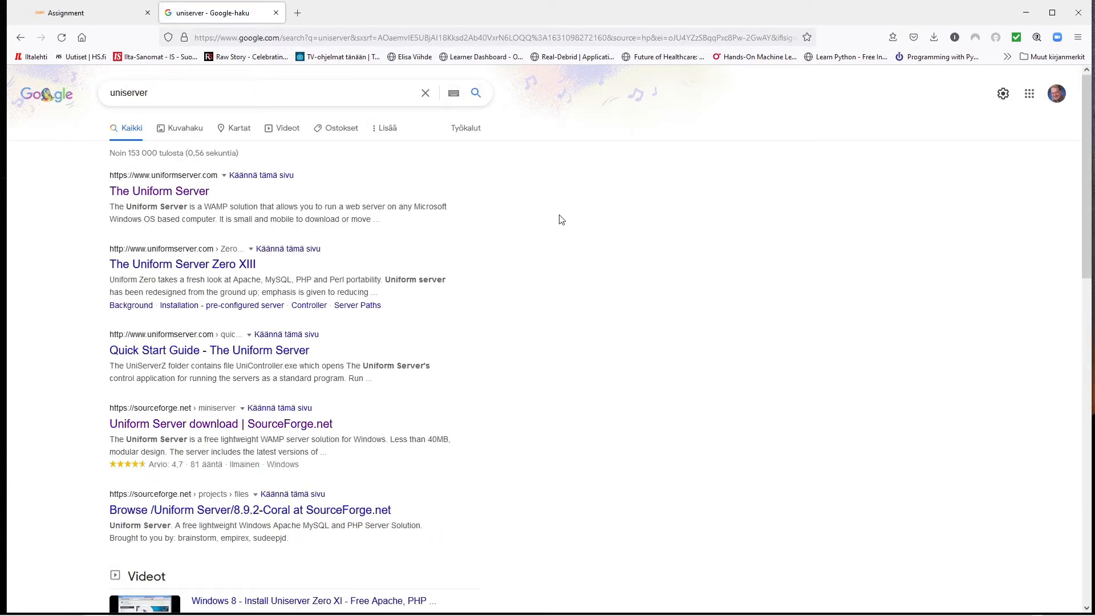
{"action": "mouse_move", "coordinate": [158, 191]}
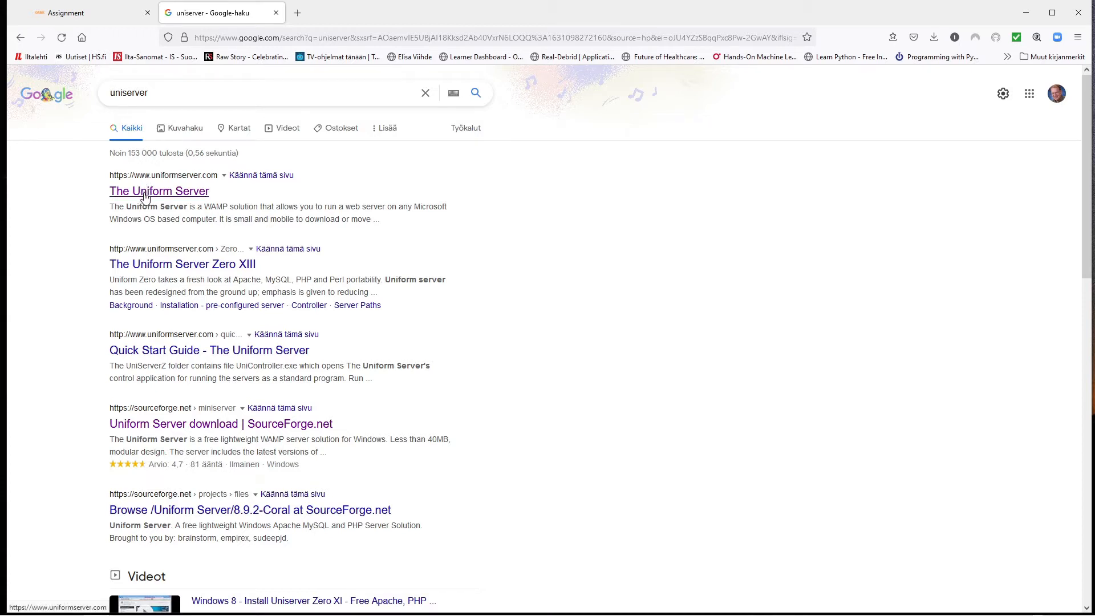
Download the latest release 14_0_3_ZeroXIV.exe from The Uniform Server's SourceForge page
{"action": "left_click", "coordinate": [159, 191]}
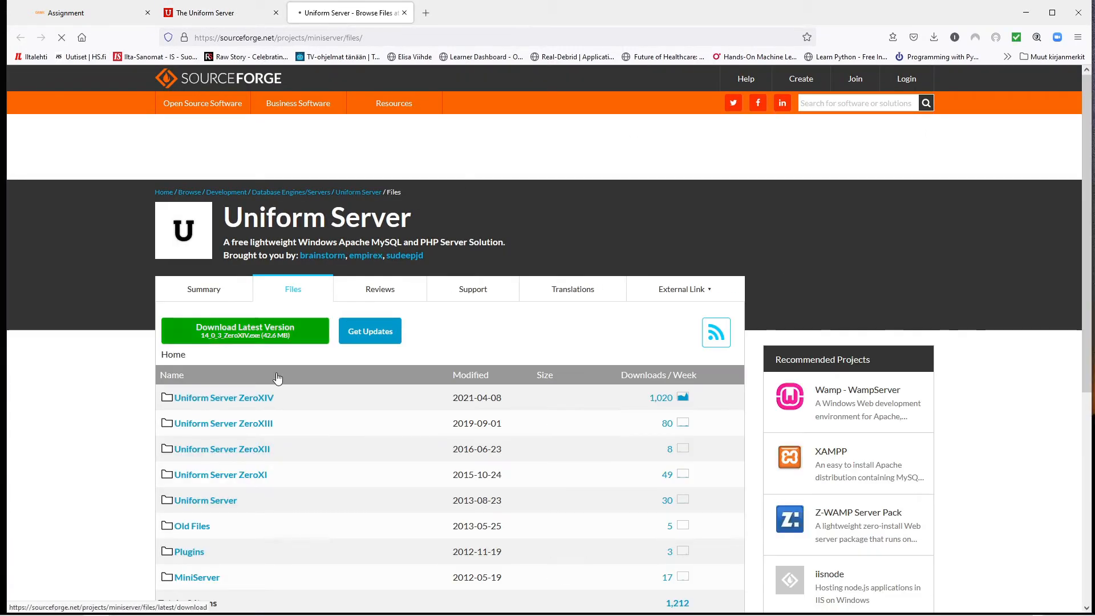
{"action": "left_click", "coordinate": [934, 37]}
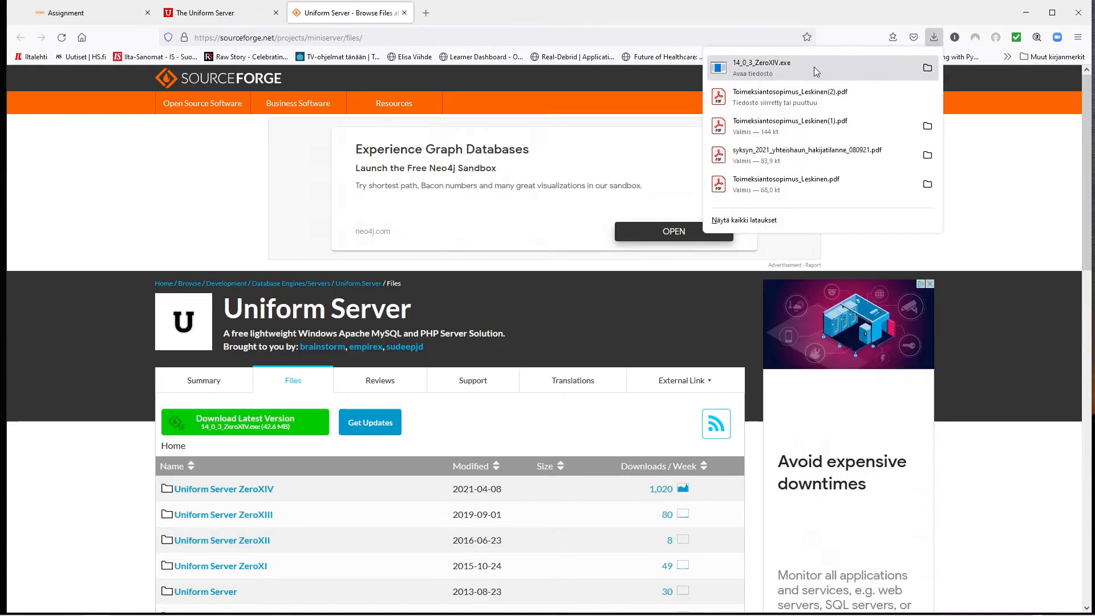
Run the downloaded archive and set a new E:\UniserverZ2 folder as the extraction destination
{"action": "left_click", "coordinate": [203, 103]}
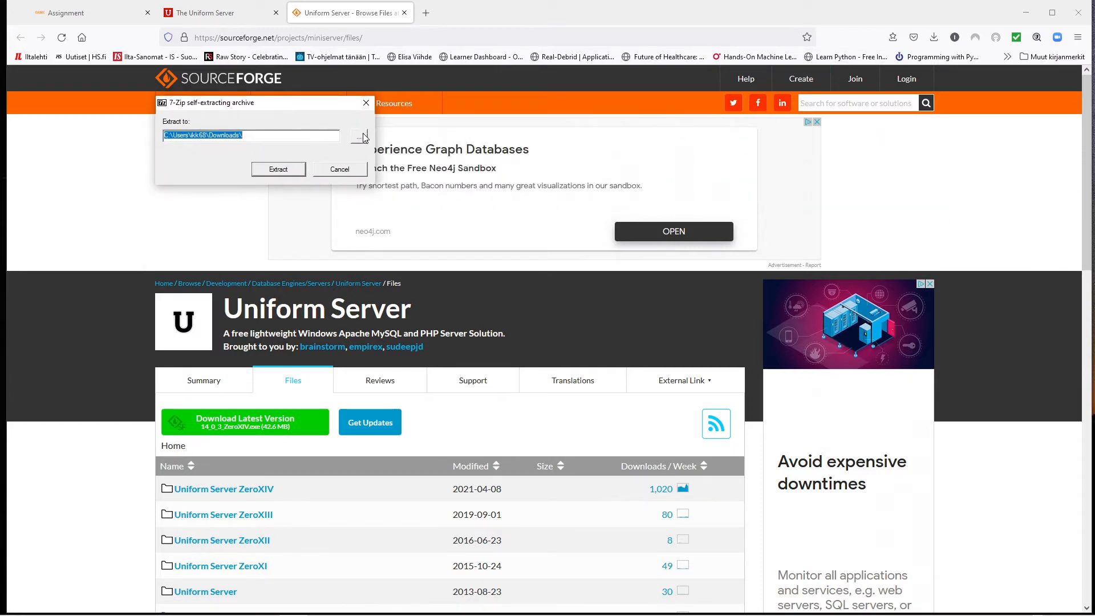
{"action": "left_click", "coordinate": [358, 136]}
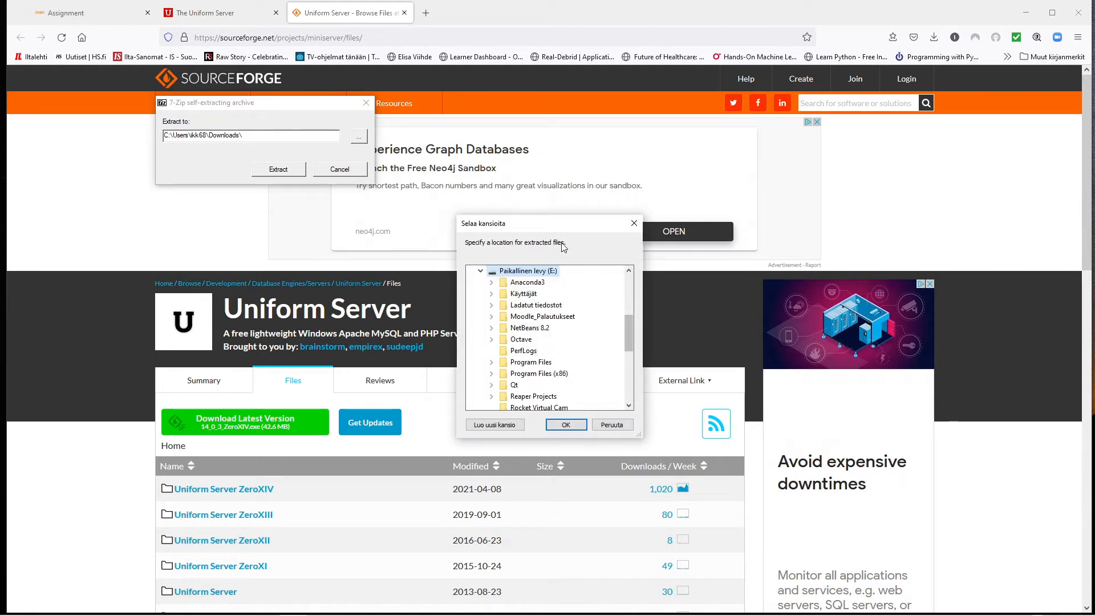
{"action": "left_click", "coordinate": [494, 425]}
{"action": "type", "text": "UniserverZ2"}
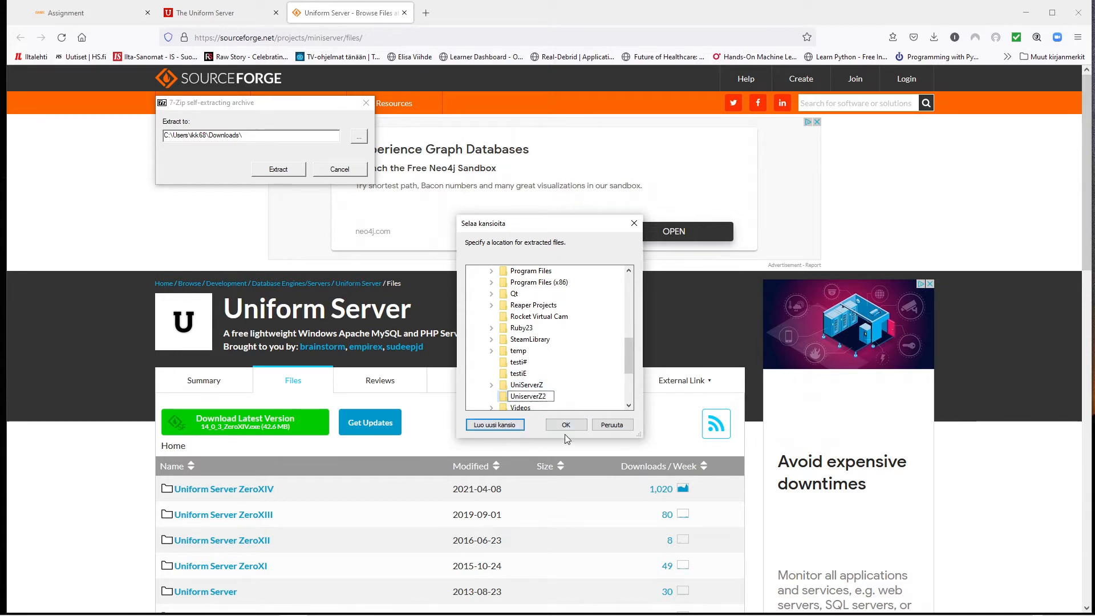
{"action": "left_click", "coordinate": [565, 424]}
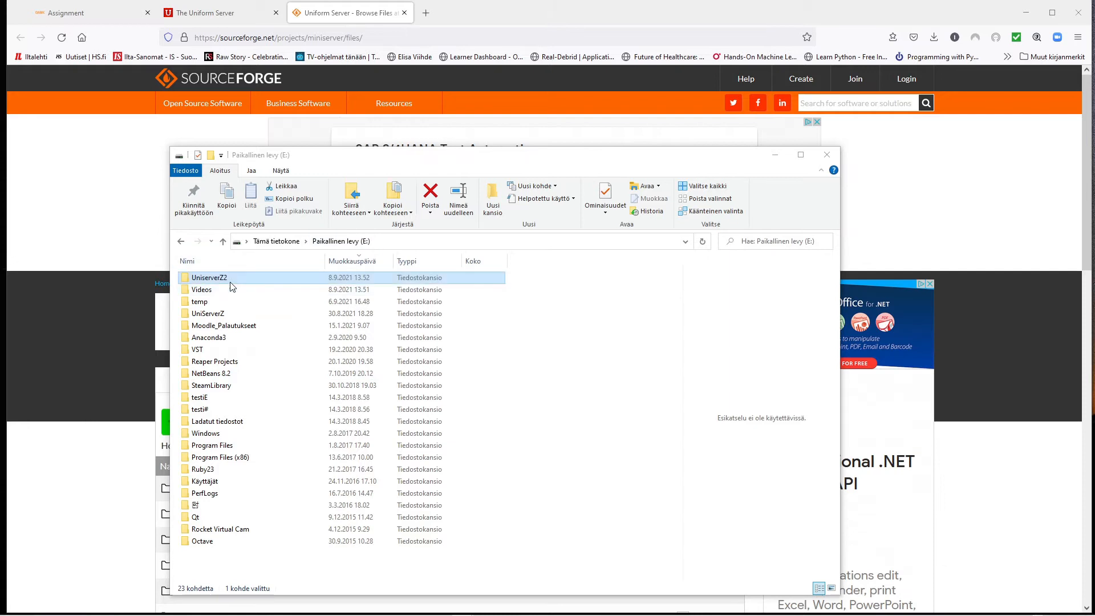
{"action": "mouse_move", "coordinate": [225, 280]}
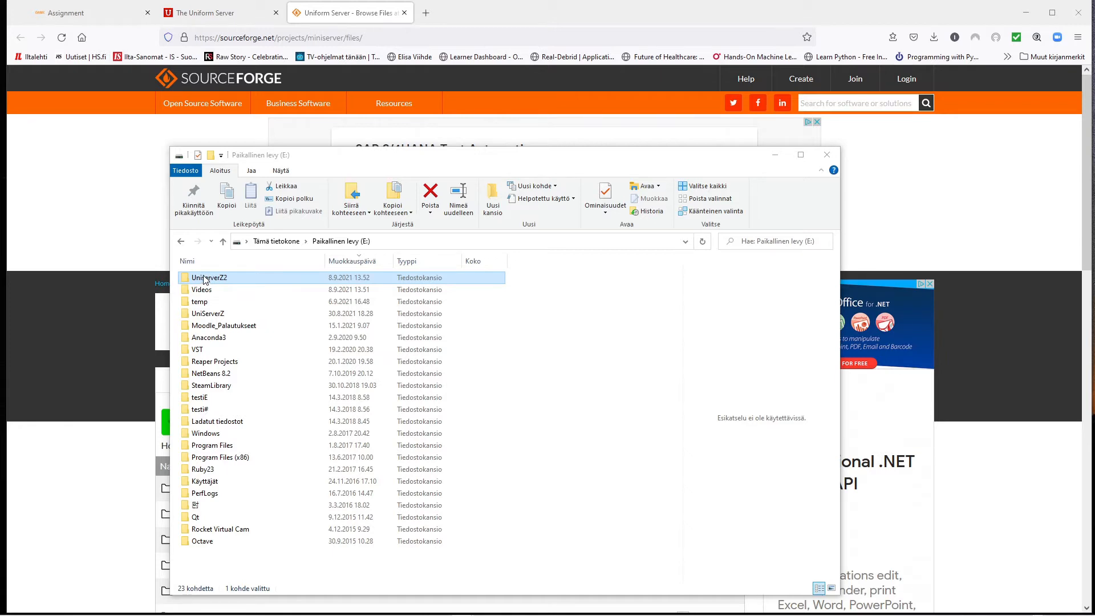
Browse into E:\UniserverZ2\UniServerZ and select the UniController application
{"action": "double_click", "coordinate": [207, 277]}
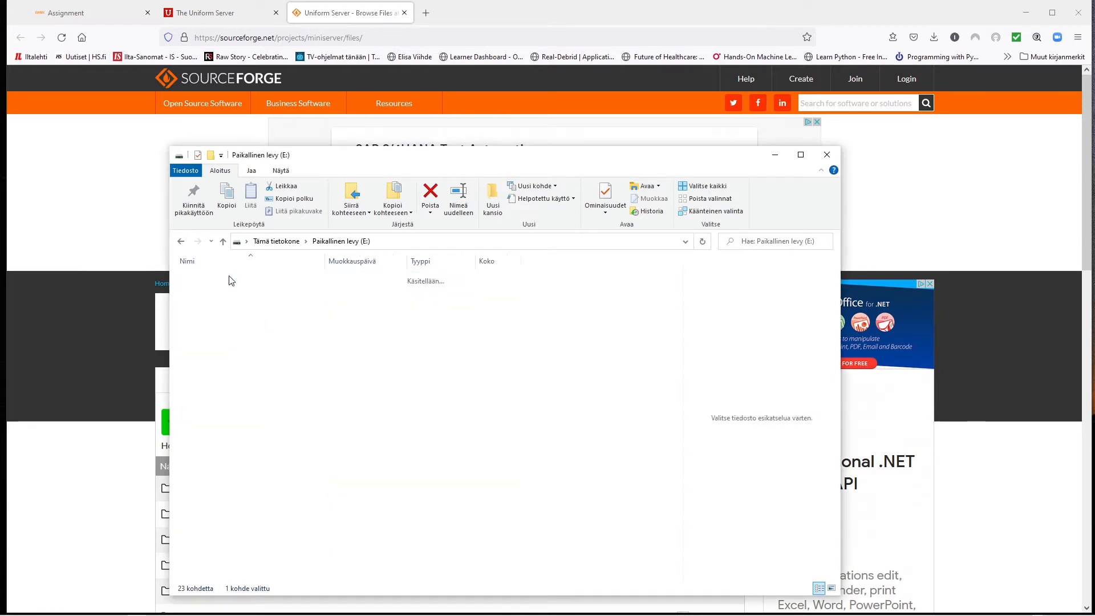
{"action": "double_click", "coordinate": [224, 283]}
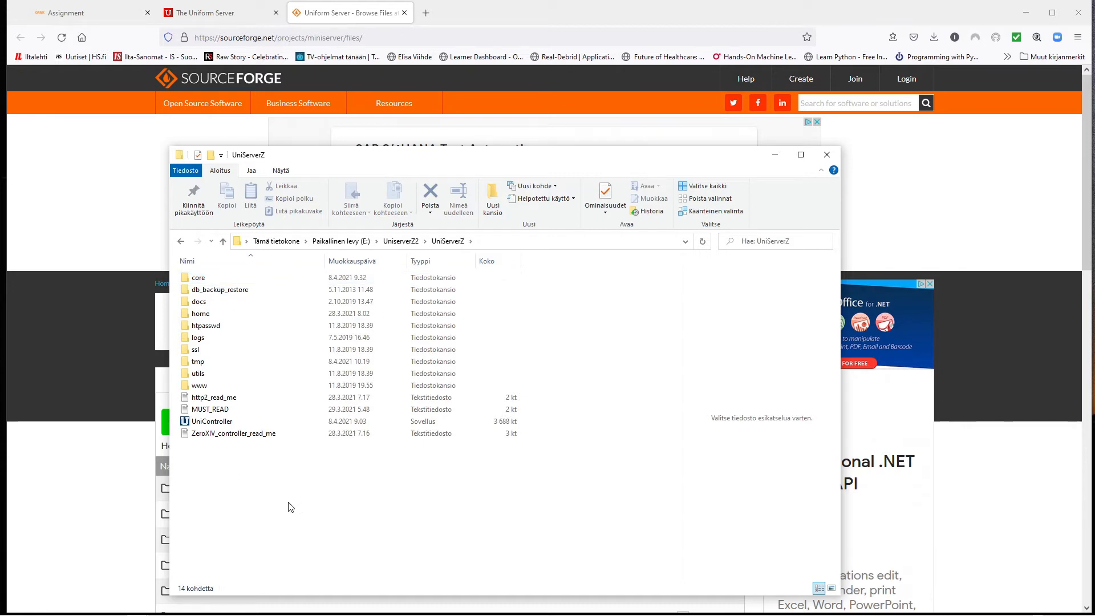
{"action": "mouse_move", "coordinate": [226, 446]}
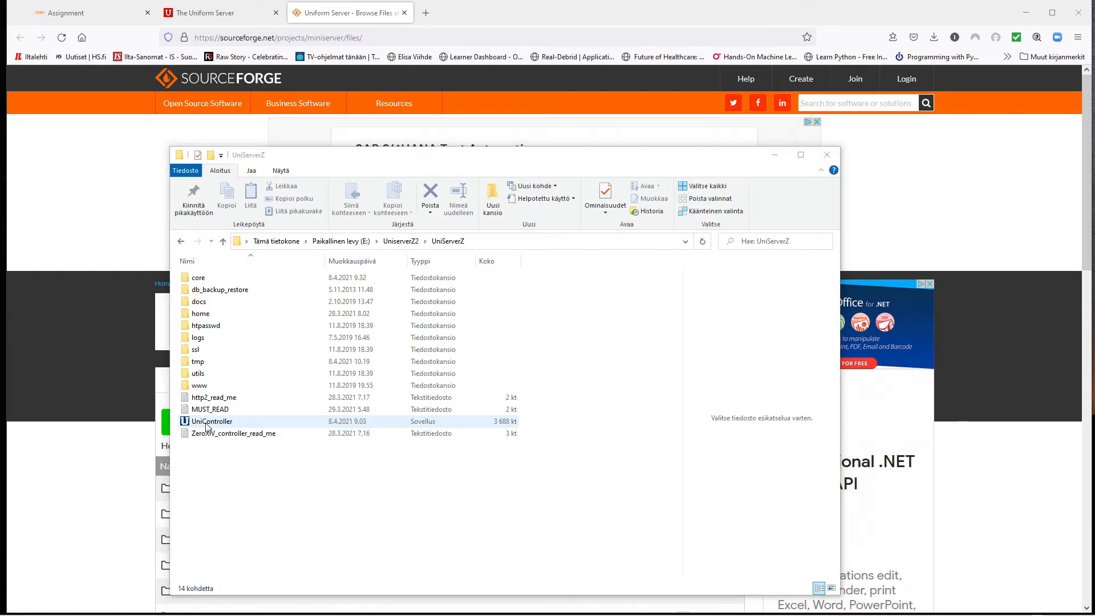
{"action": "left_click", "coordinate": [210, 421]}
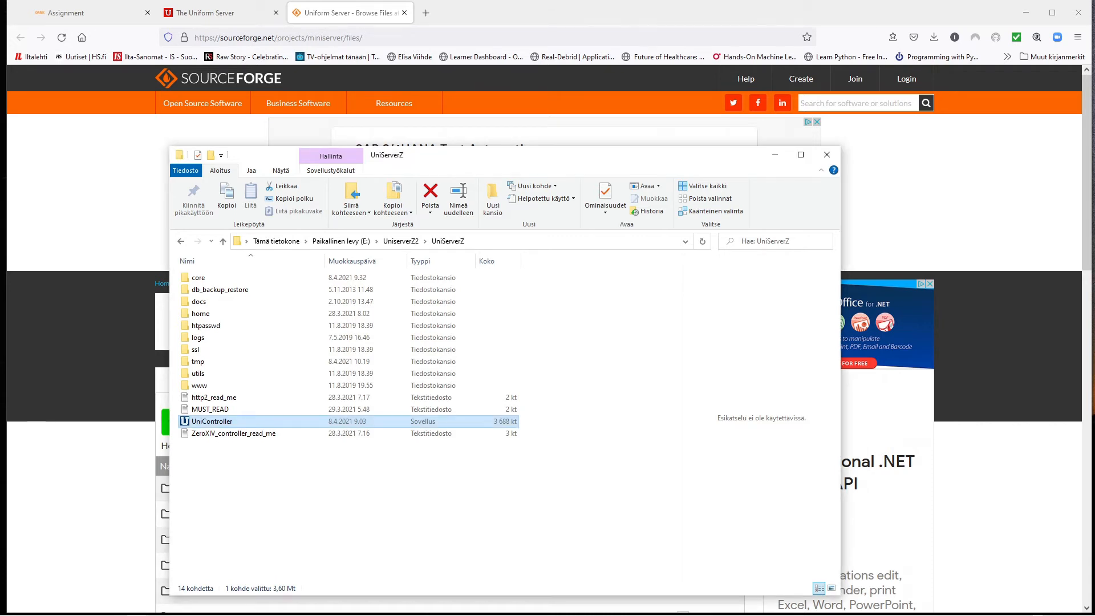
Launch UniController and start the MySQL server, glancing at the MySQL tools menu
{"action": "double_click", "coordinate": [210, 421]}
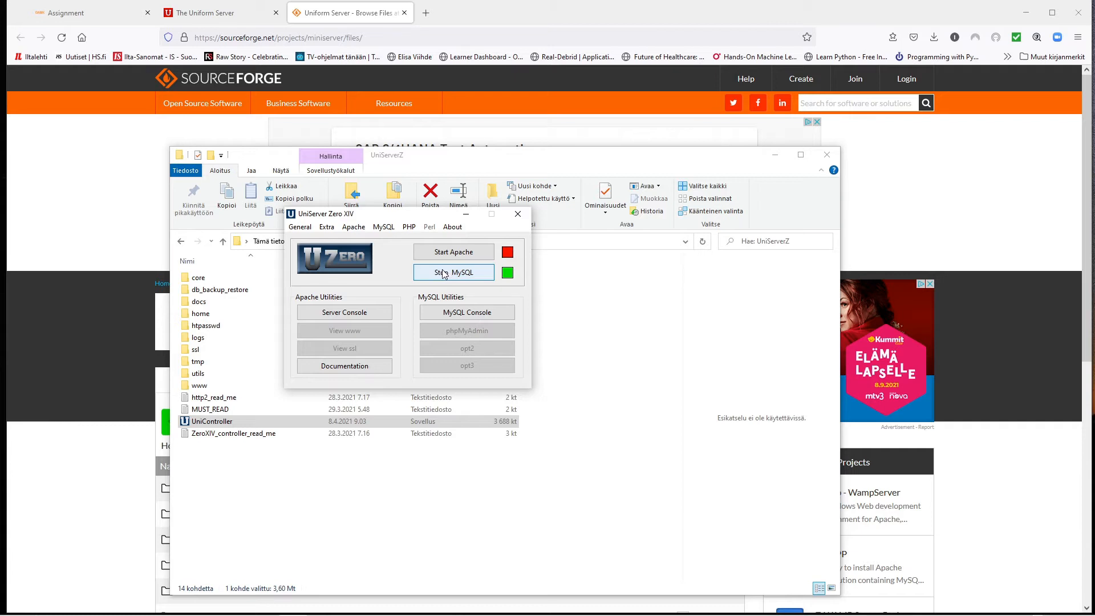
{"action": "left_click", "coordinate": [453, 272]}
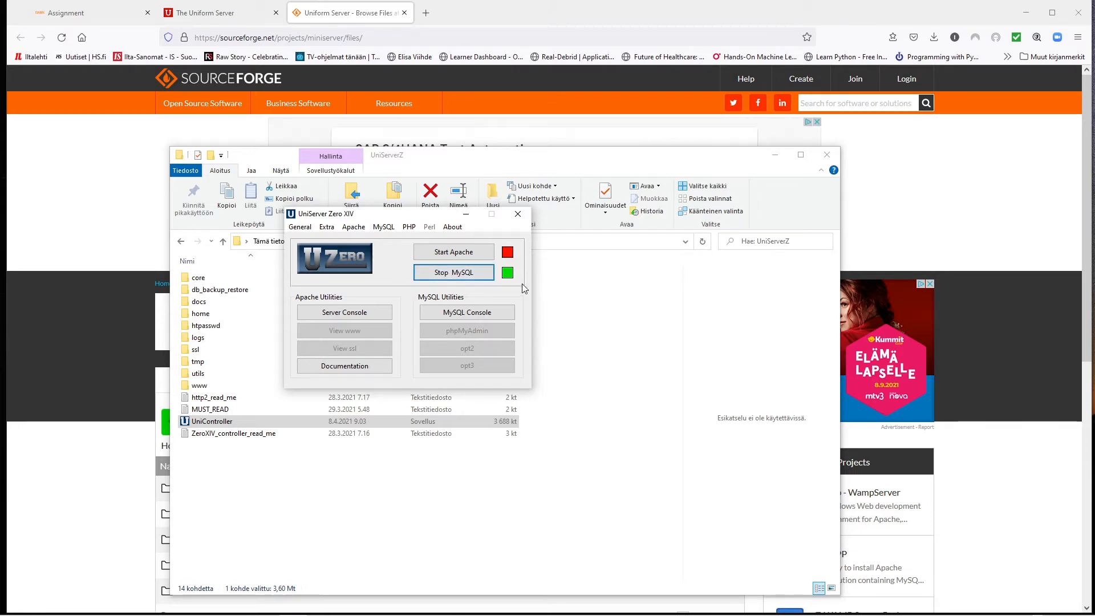
{"action": "mouse_move", "coordinate": [421, 244]}
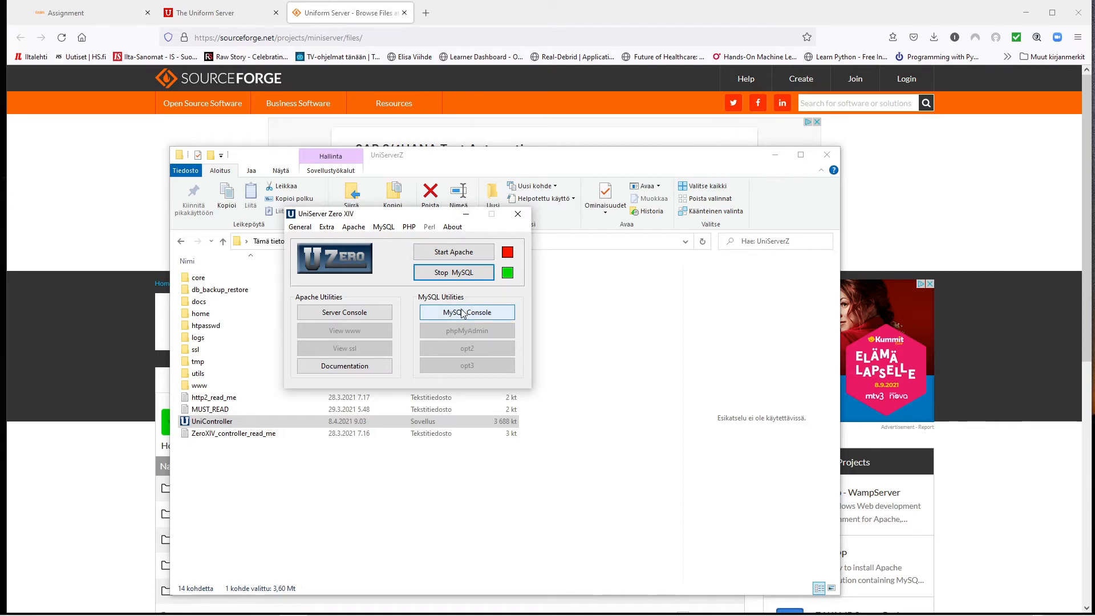
{"action": "mouse_move", "coordinate": [456, 322]}
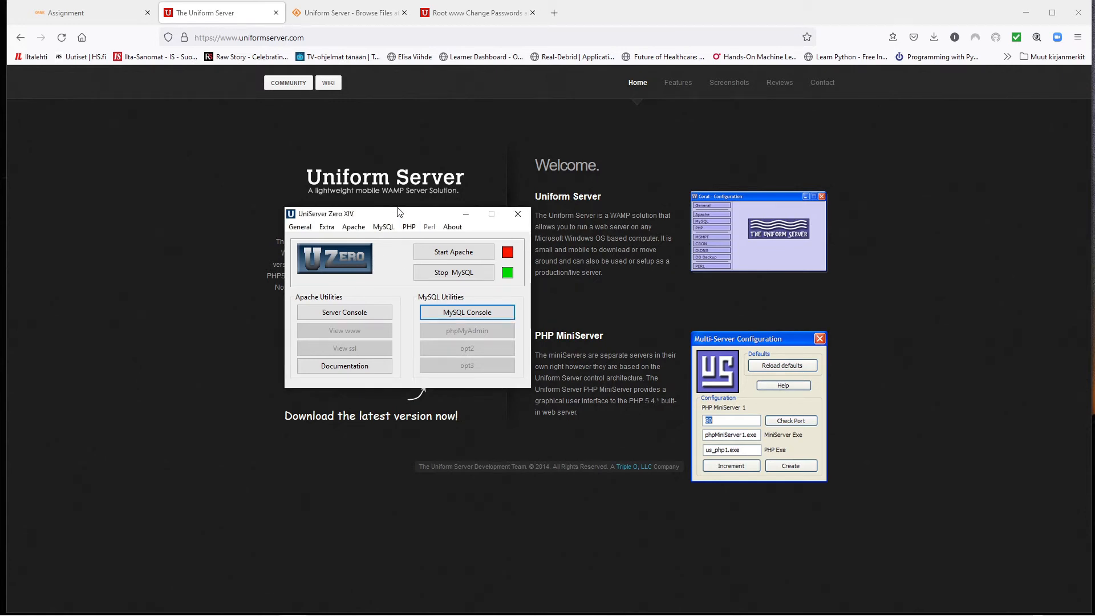
{"action": "left_click", "coordinate": [383, 226]}
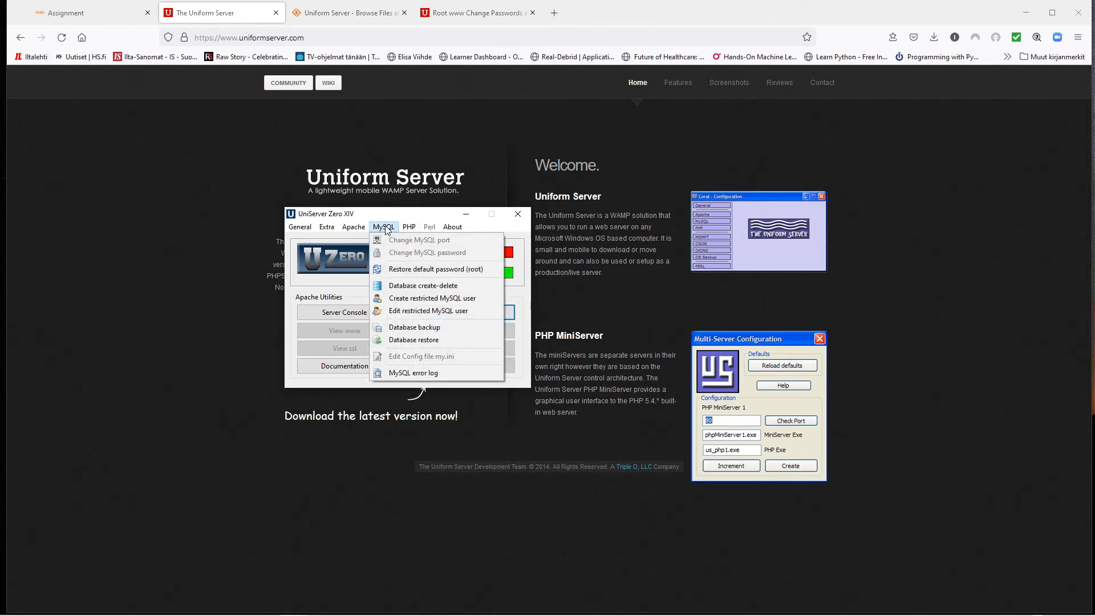
{"action": "mouse_move", "coordinate": [436, 269]}
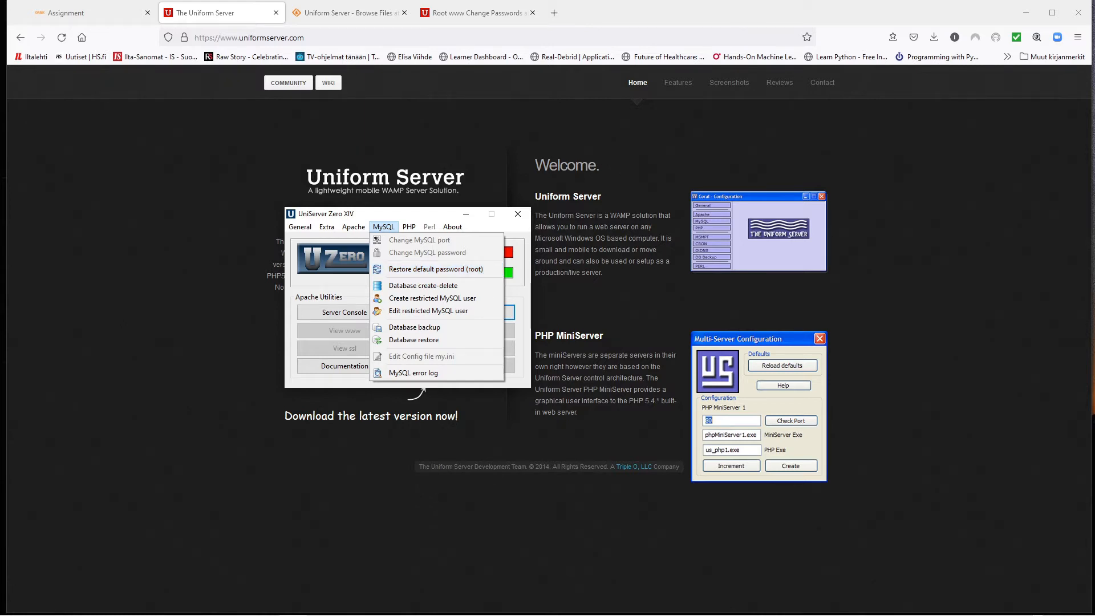
{"action": "left_click", "coordinate": [384, 225]}
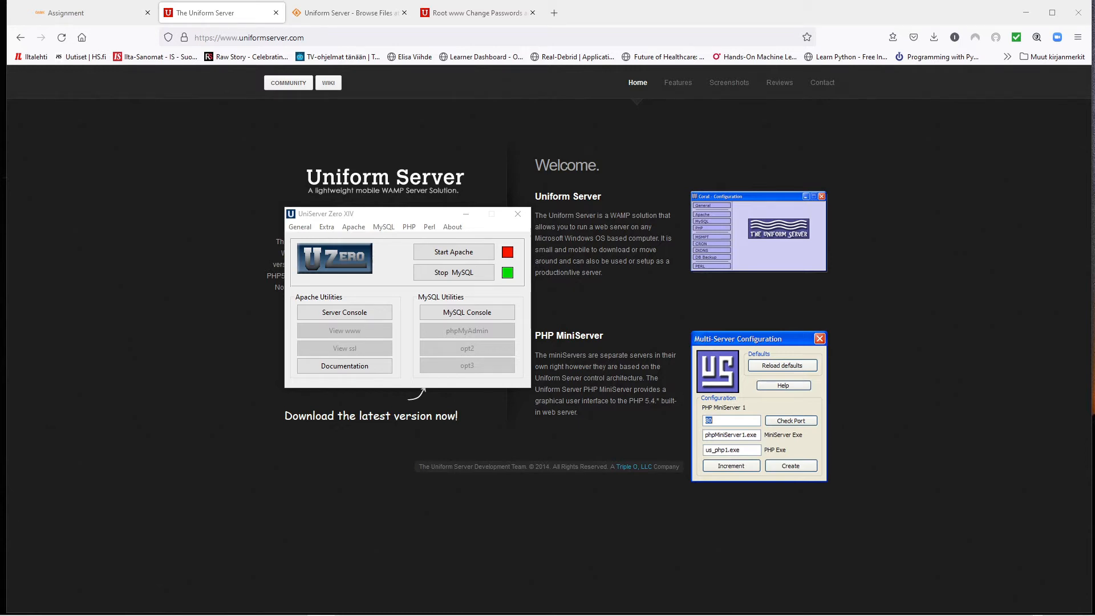
{"action": "left_click", "coordinate": [466, 313]}
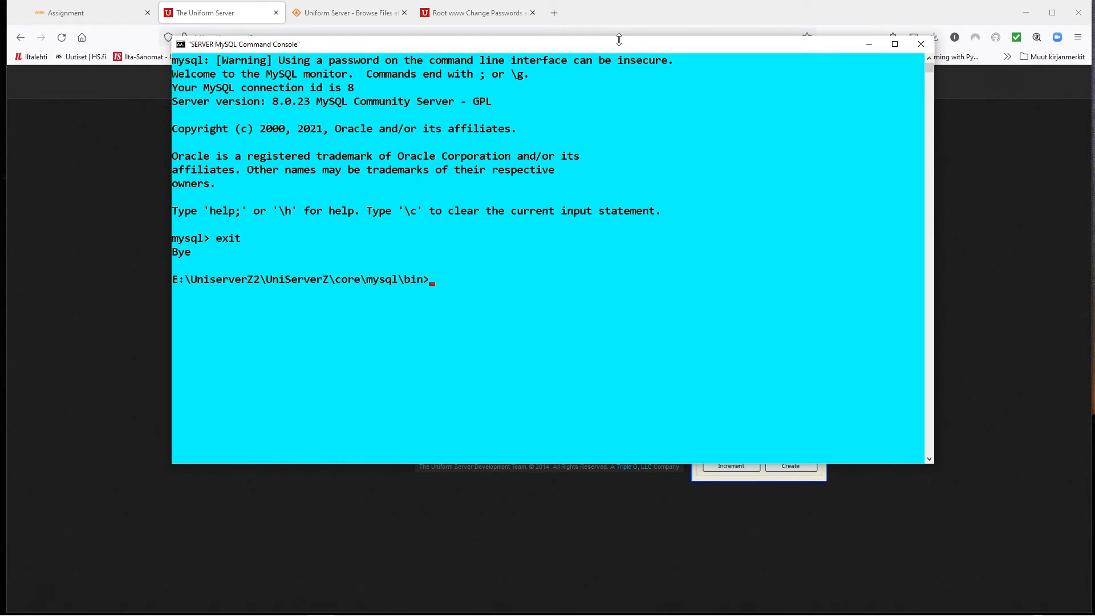
{"action": "type", "text": "mysql"}
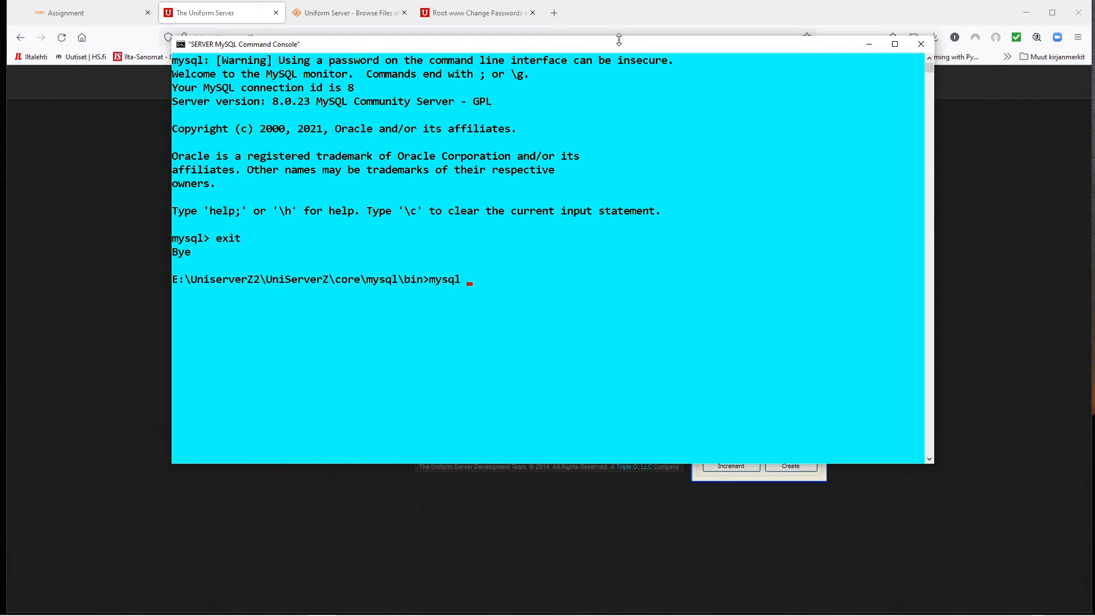
{"action": "type", "text": "-u"}
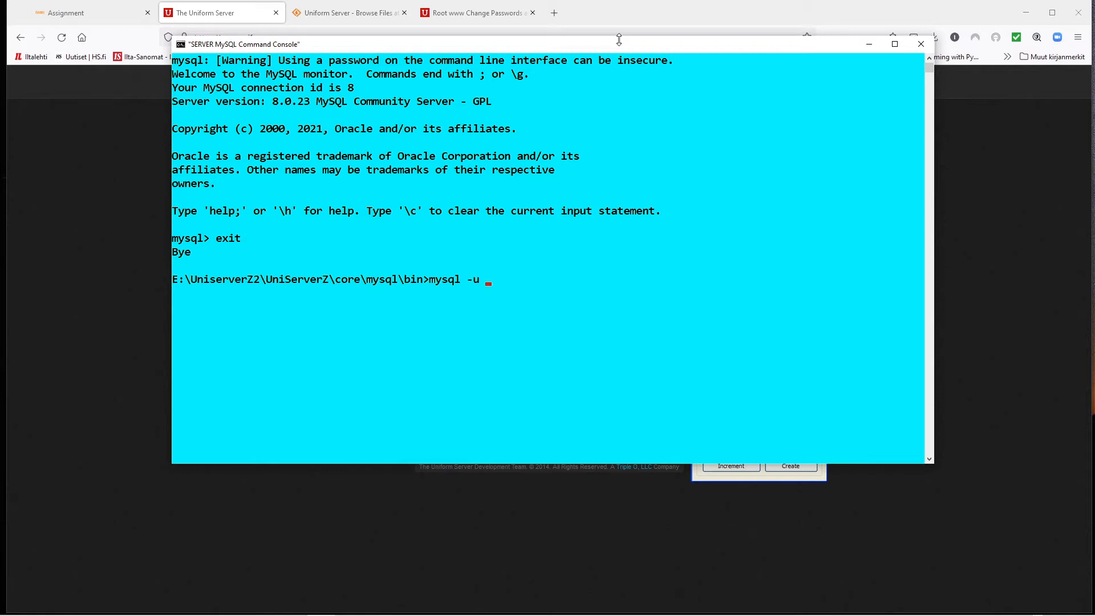
{"action": "type", "text": "root -proo"}
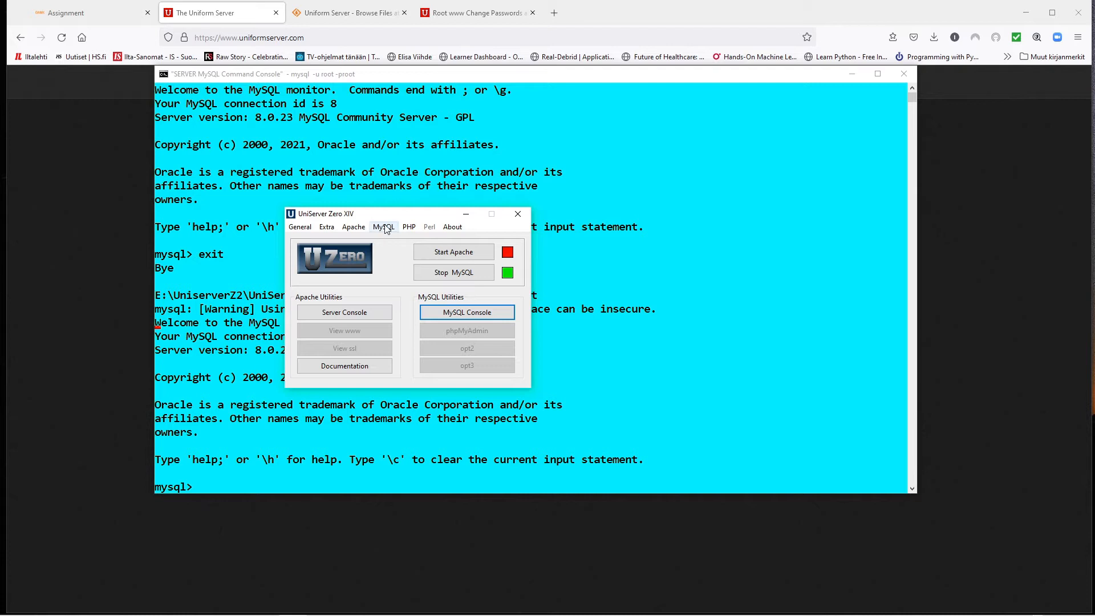
Reopen the MySQL tools list in the controller while the root session waits
{"action": "left_click", "coordinate": [383, 226]}
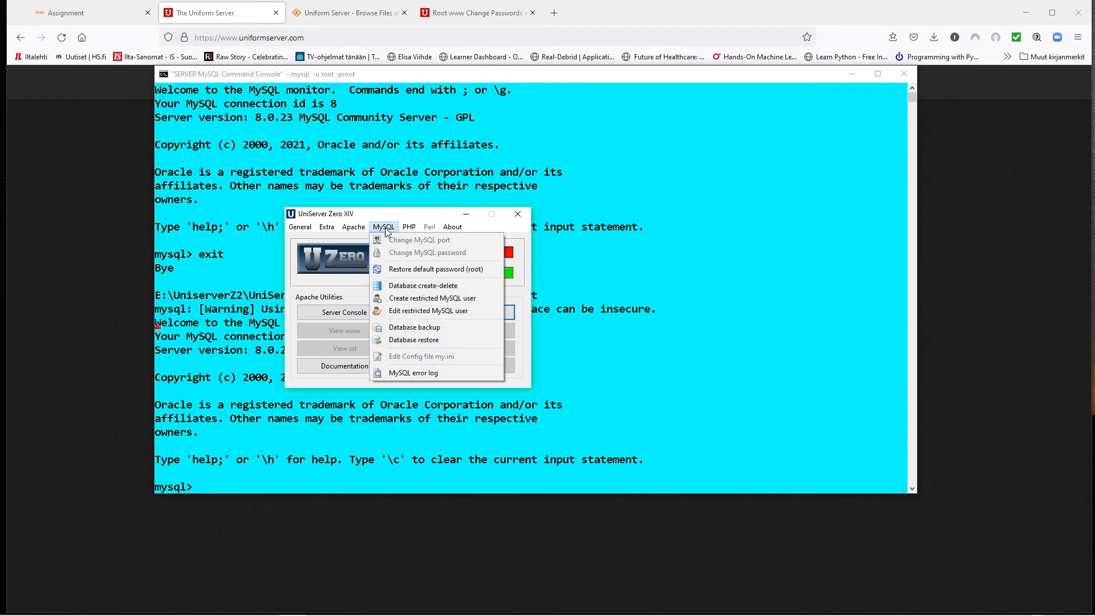
{"action": "mouse_move", "coordinate": [437, 282]}
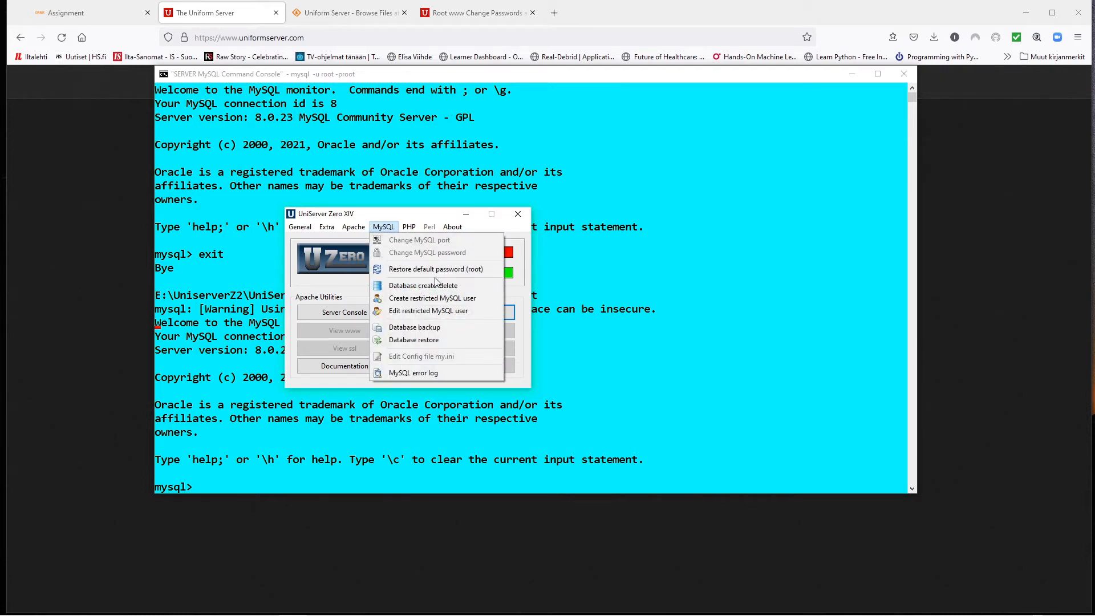
{"action": "mouse_move", "coordinate": [431, 298]}
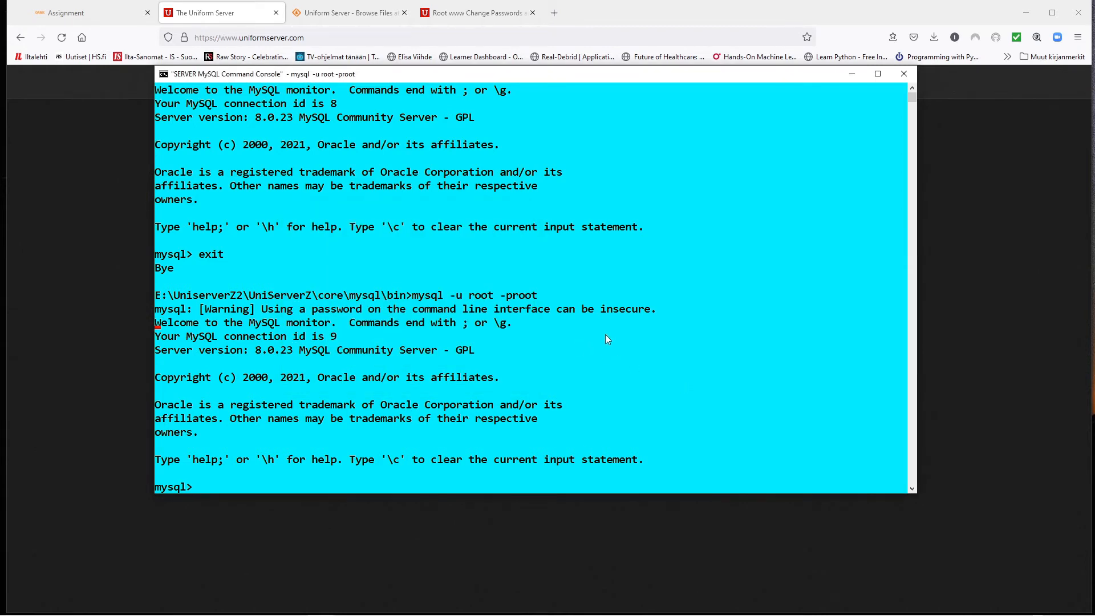
{"action": "mouse_move", "coordinate": [617, 300]}
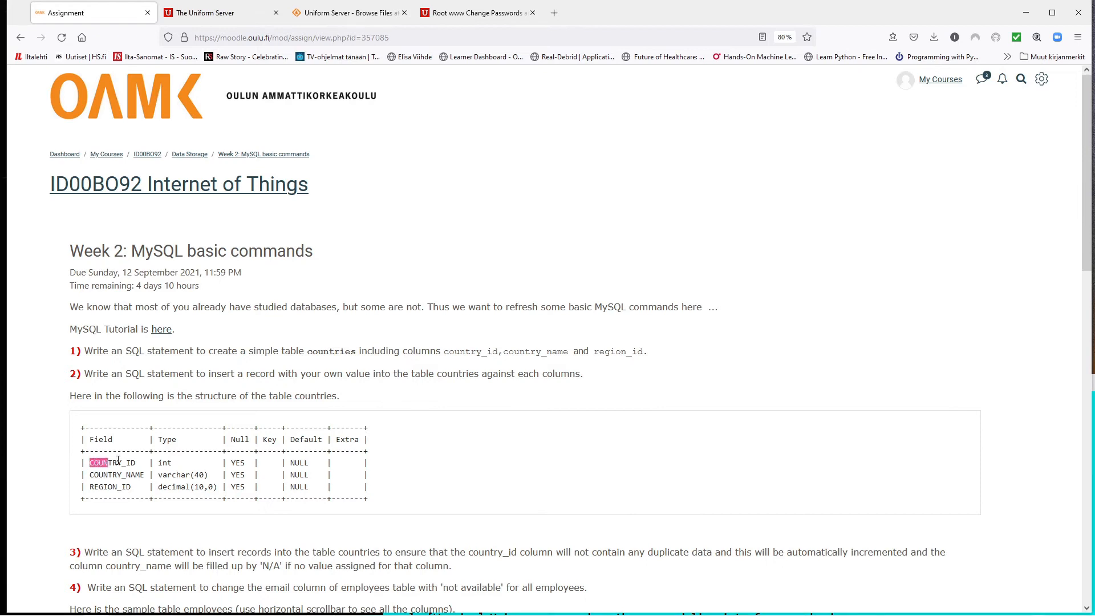
Highlight the COUNTRY_ID field name in the Week 2 MySQL assignment
{"action": "double_click", "coordinate": [112, 463]}
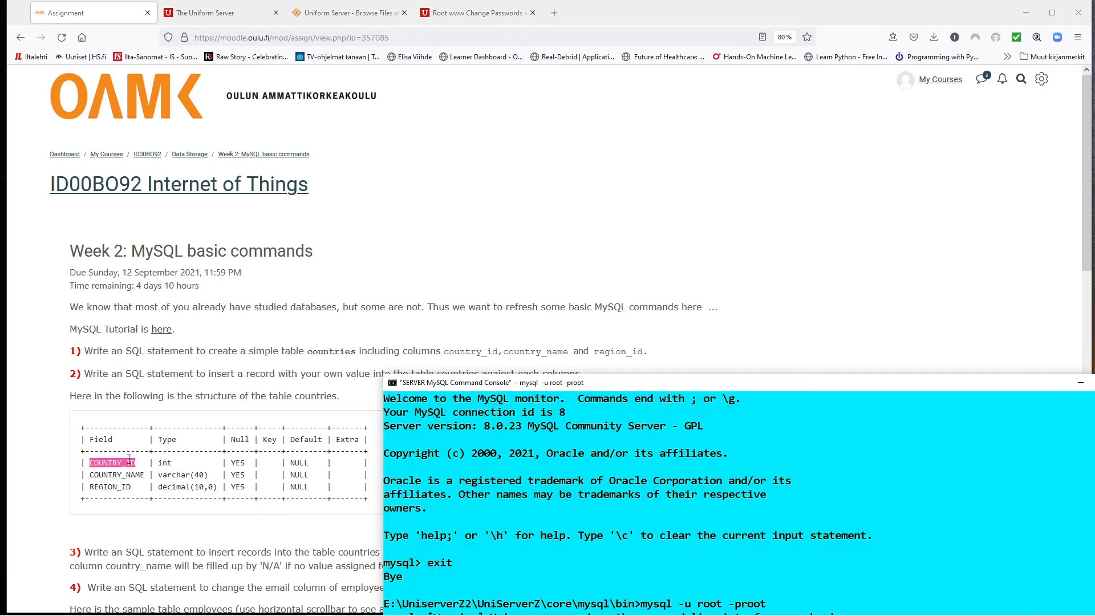
{"action": "mouse_move", "coordinate": [632, 422]}
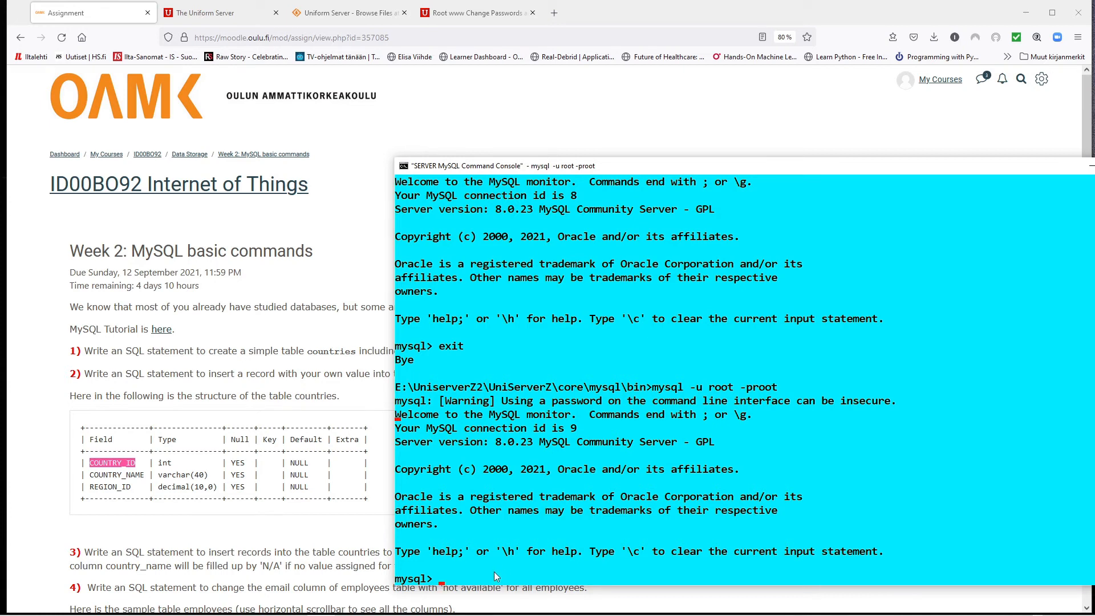
Attempt CREATE TABLE countries without a database selected, then begin a CREATE DATABASE statement
{"action": "type", "text": "CREATE"}
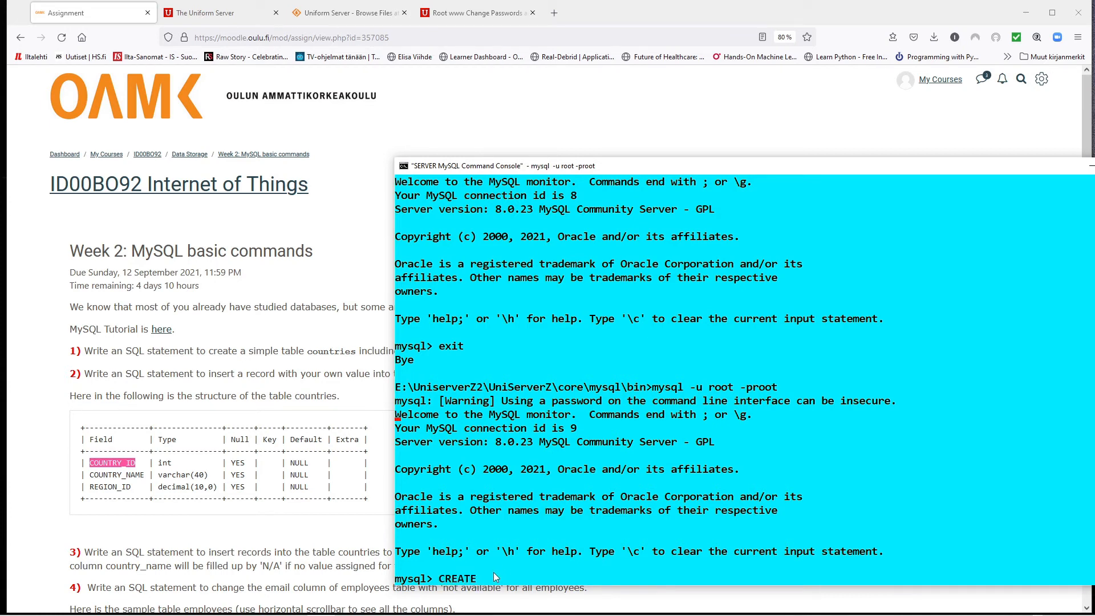
{"action": "type", "text": "TABLE"}
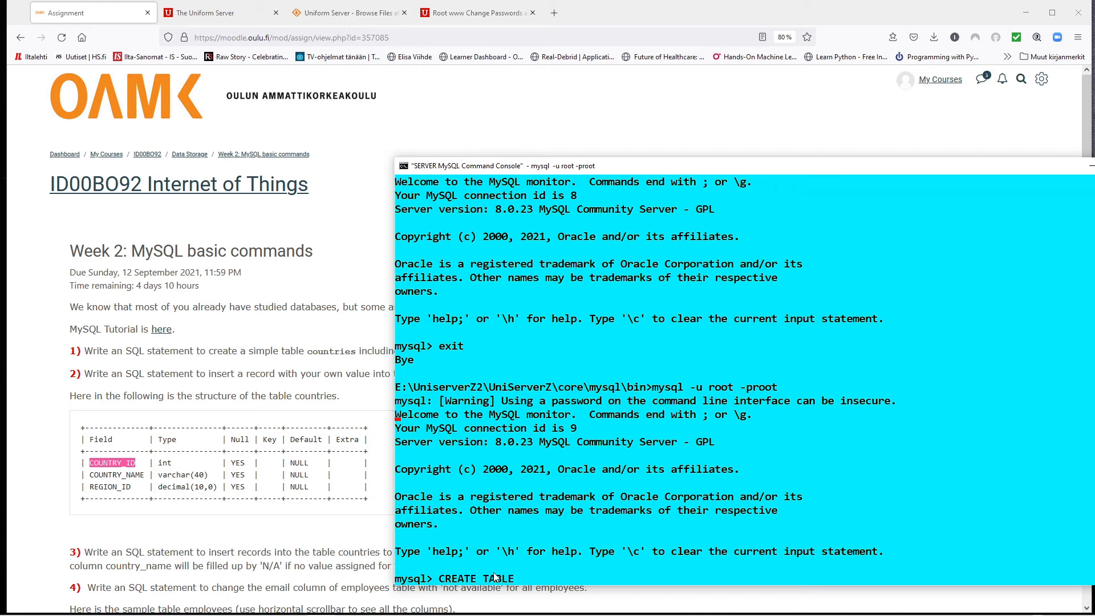
{"action": "type", "text": "countire"}
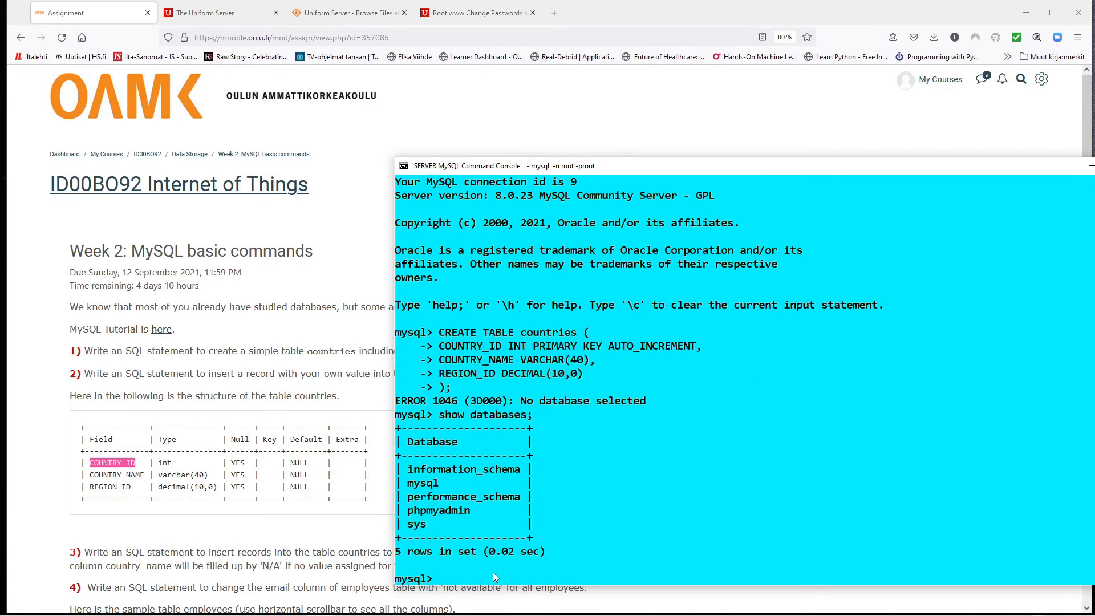
{"action": "type", "text": "CREATE"}
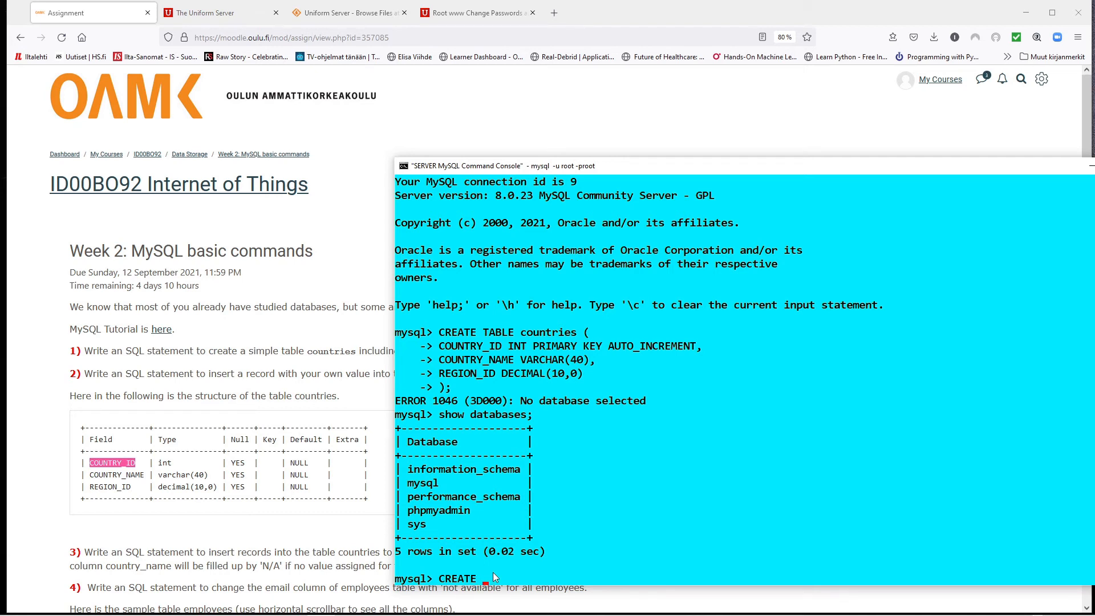
{"action": "type", "text": "DATABSE"}
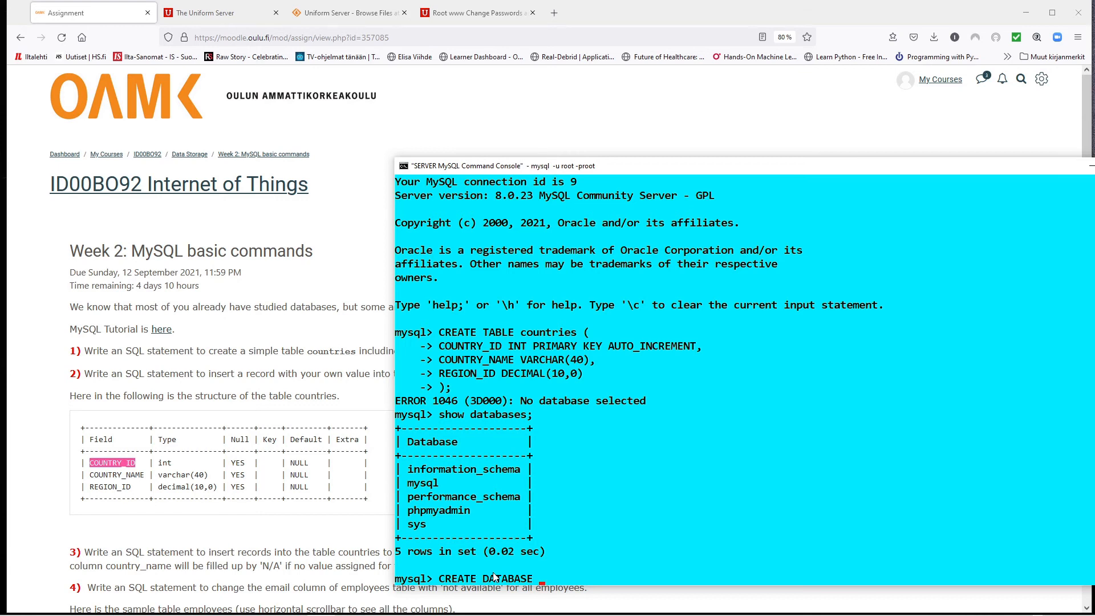
Create database My_Own, use it, and create the countries table with COUNTRY_NAME VARCHAR(40)
{"action": "type", "text": "My_Own;"}
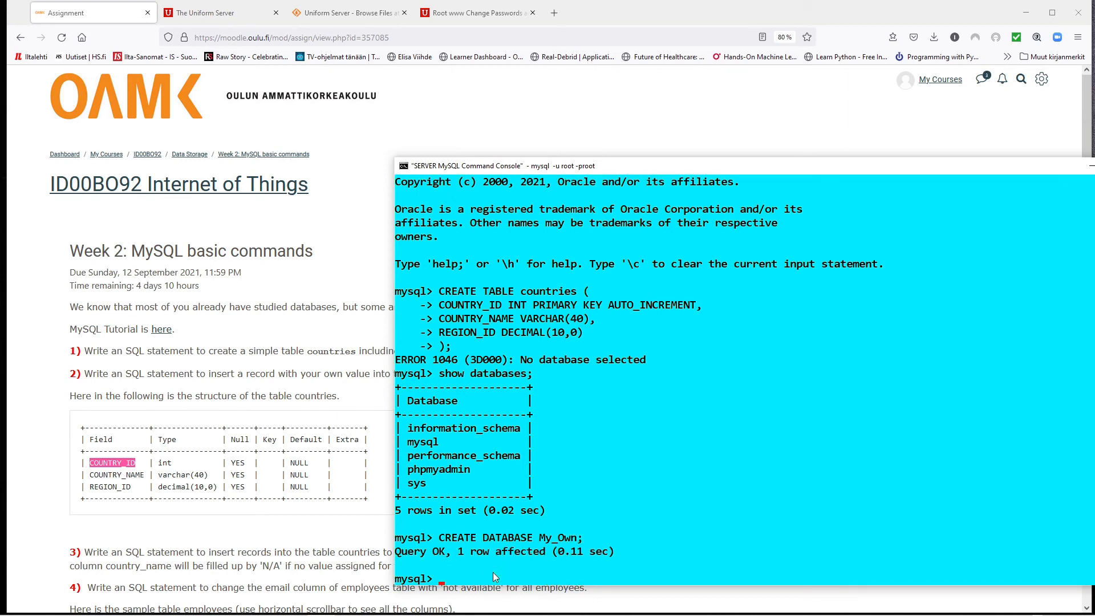
{"action": "type", "text": "use"}
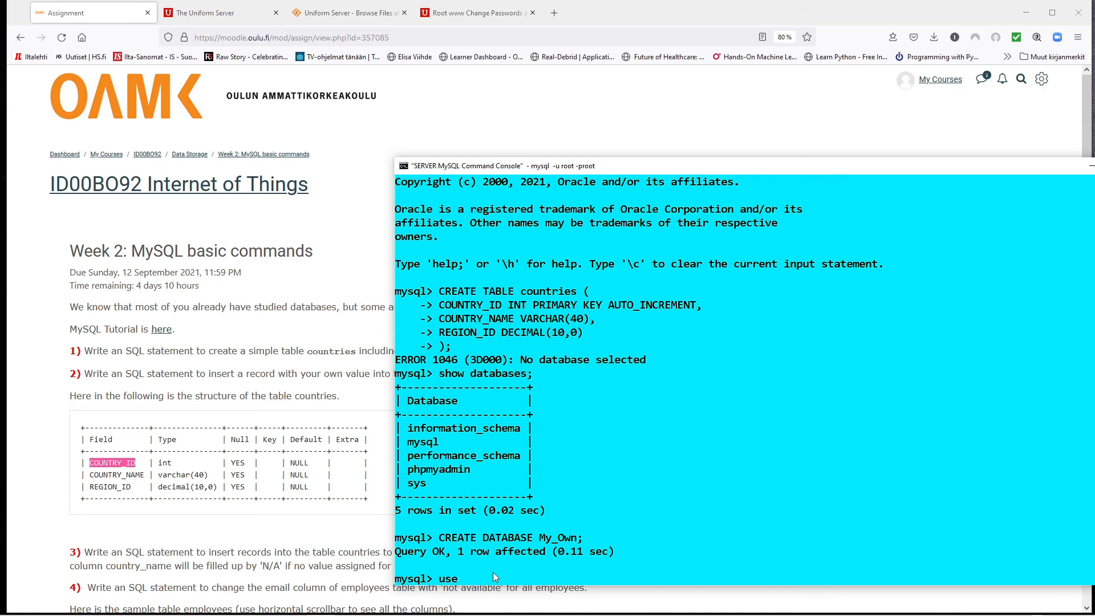
{"action": "type", "text": "My_Own;"}
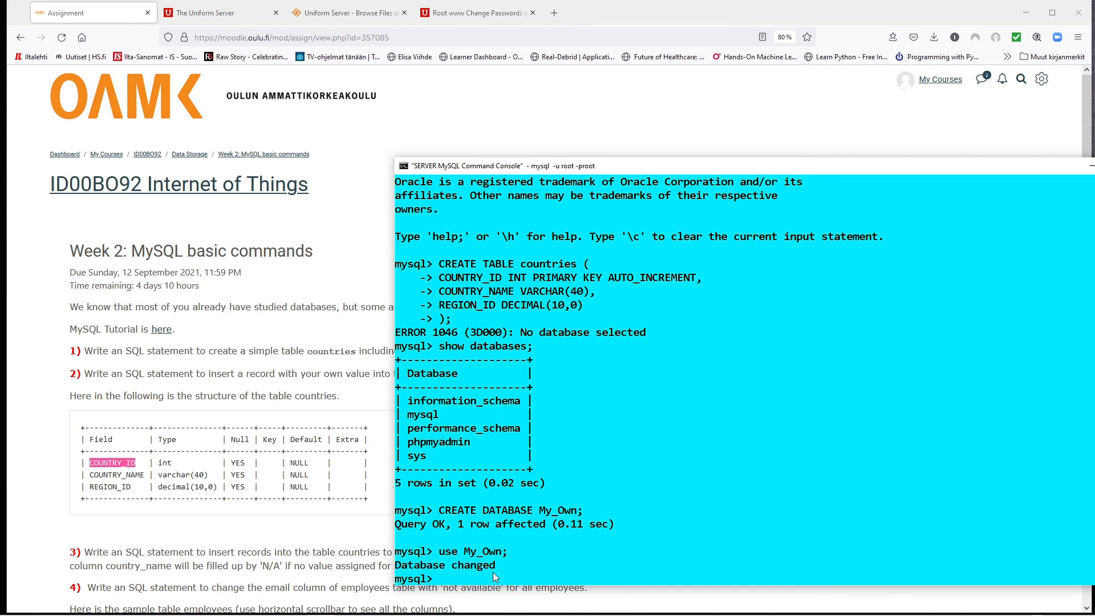
{"action": "type", "text": "show databases;"}
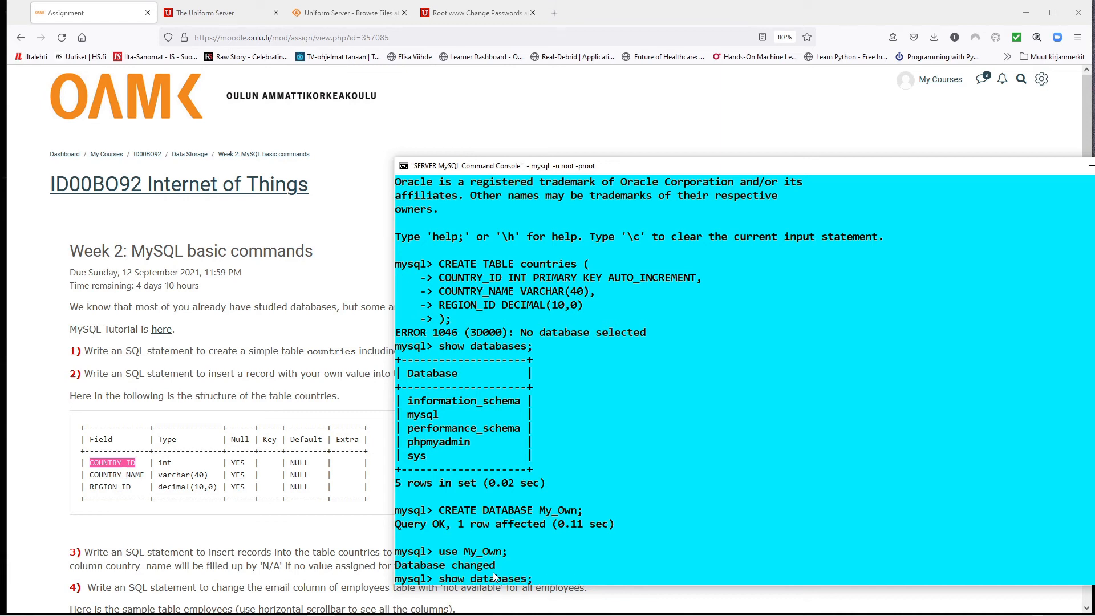
{"action": "type", "text": "COUNTRY_NAME VARCHAR(40),"}
{"action": "type", "text": "D"}
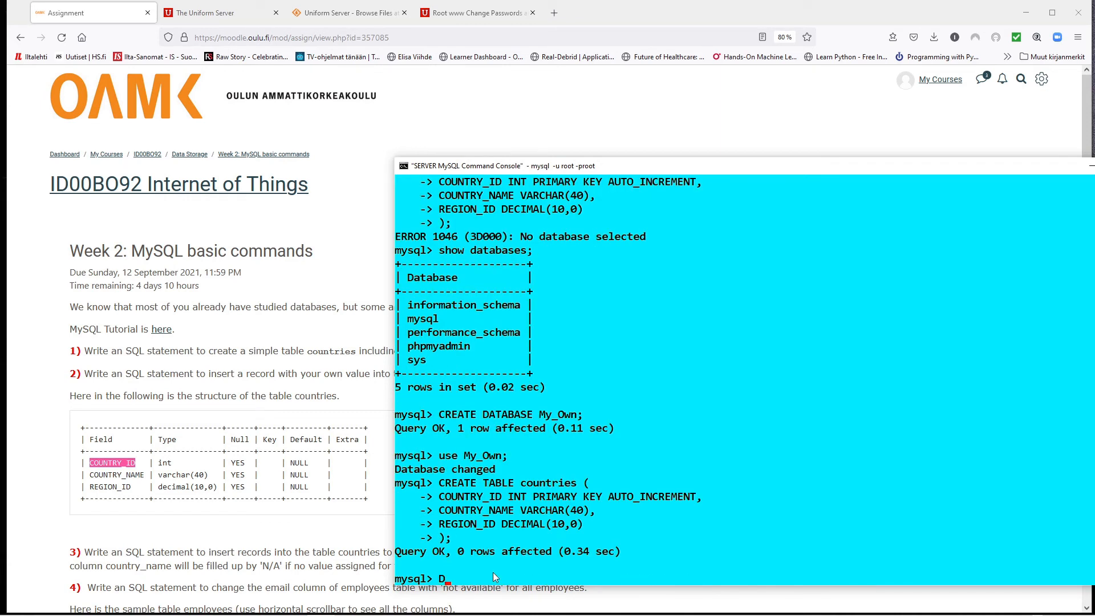
Run DESC countries; to show its COUNTRY_ID, COUNTRY_NAME and REGION_ID columns
{"action": "type", "text": "ESC"}
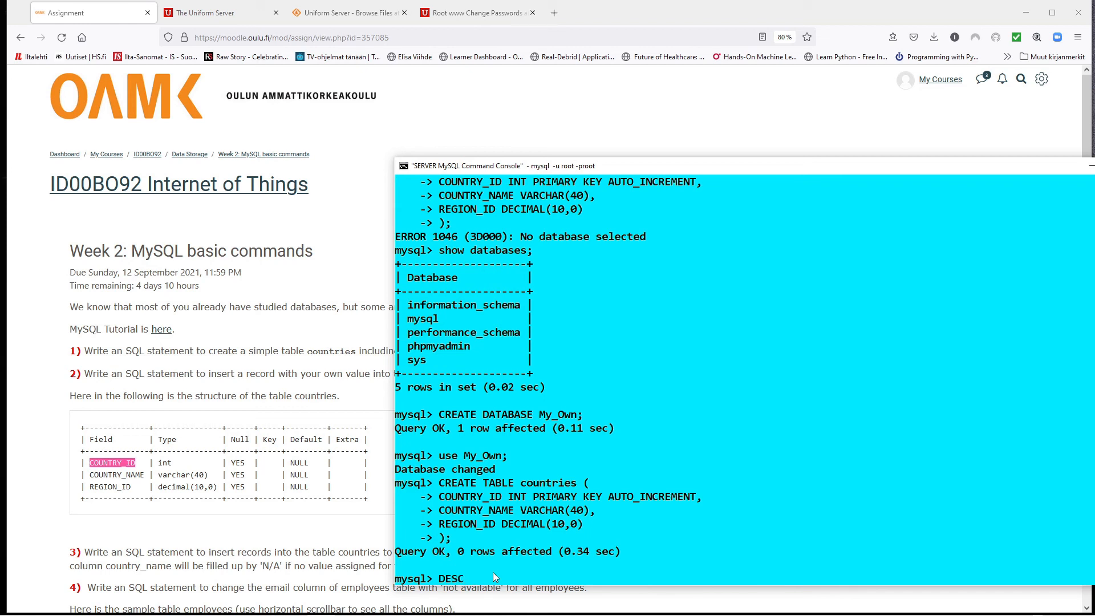
{"action": "type", "text": "countries;"}
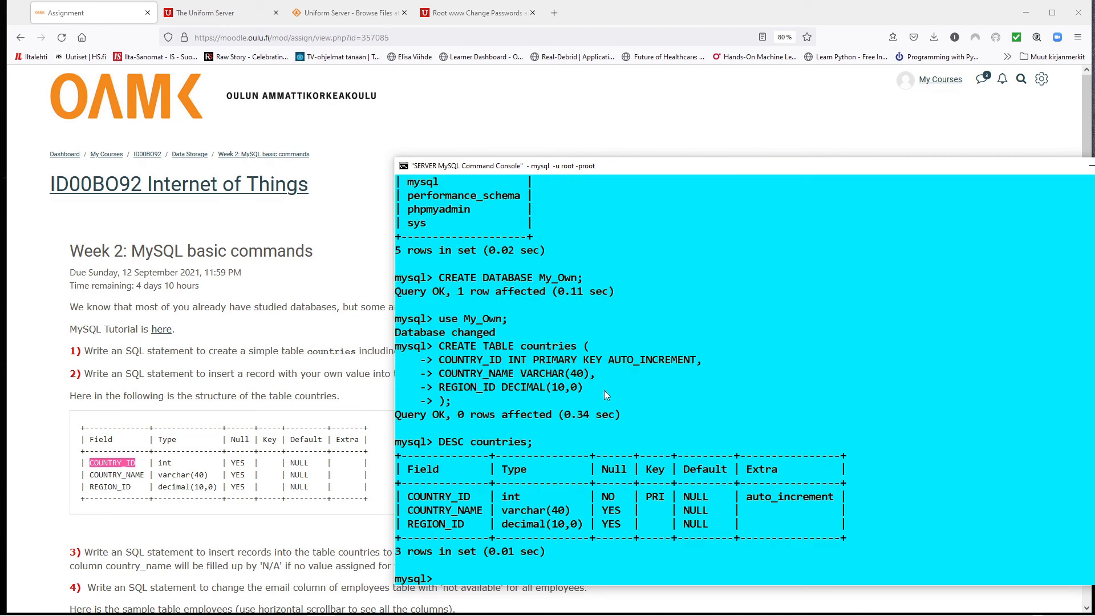
{"action": "mouse_move", "coordinate": [566, 490]}
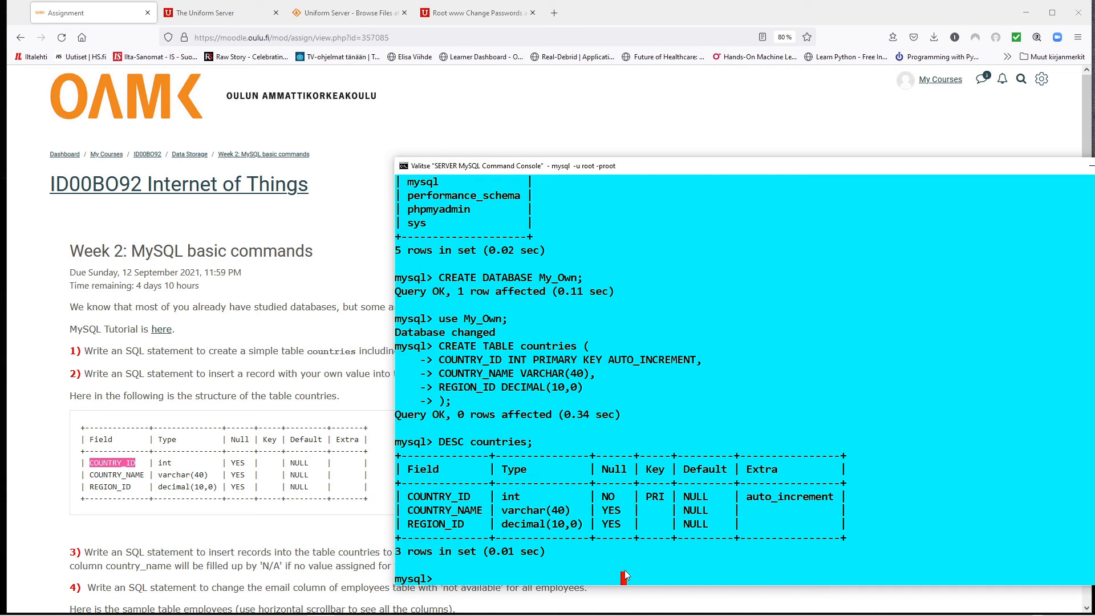
{"action": "mouse_move", "coordinate": [180, 373]}
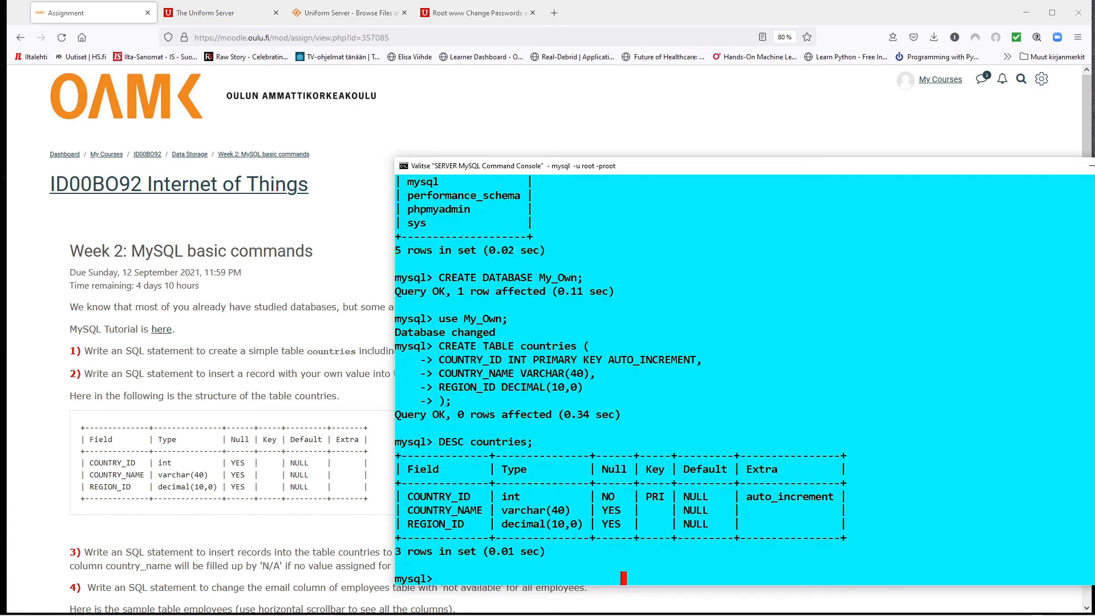
Run INSERT INTO countries VALUES (NULL,'FINLAND','358'); adding one FINLAND row
{"action": "type", "text": "INSER"}
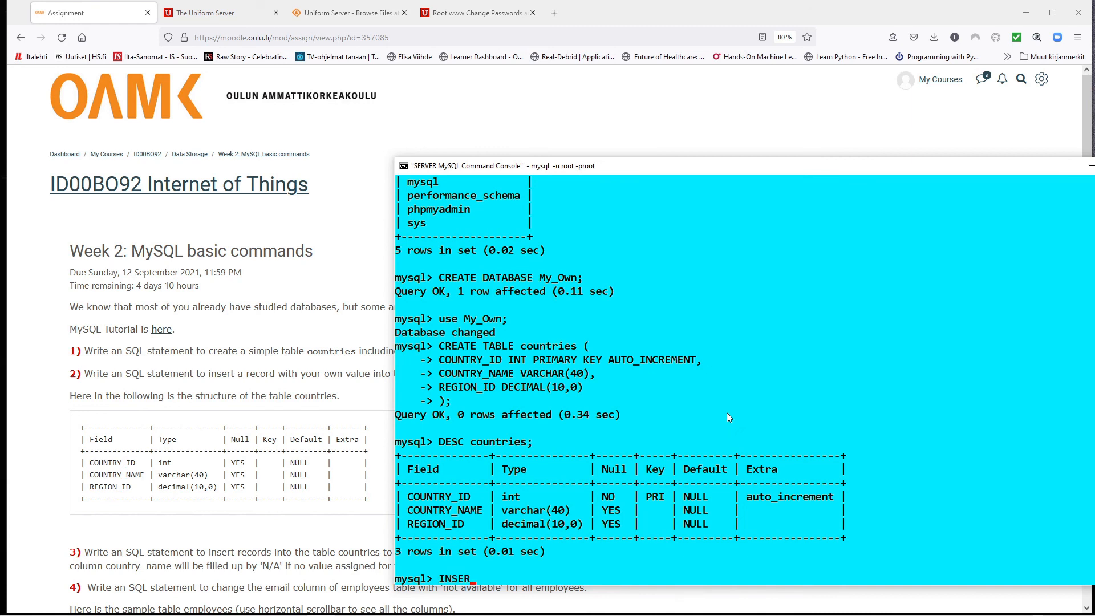
{"action": "type", "text": "INTO"}
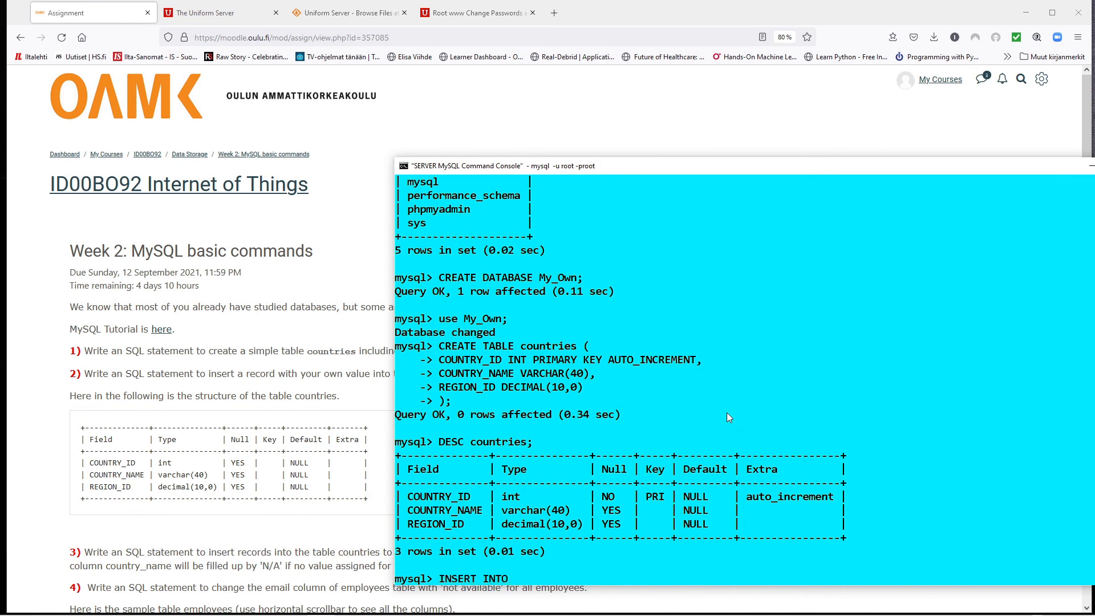
{"action": "type", "text": "countries VALUES (N"}
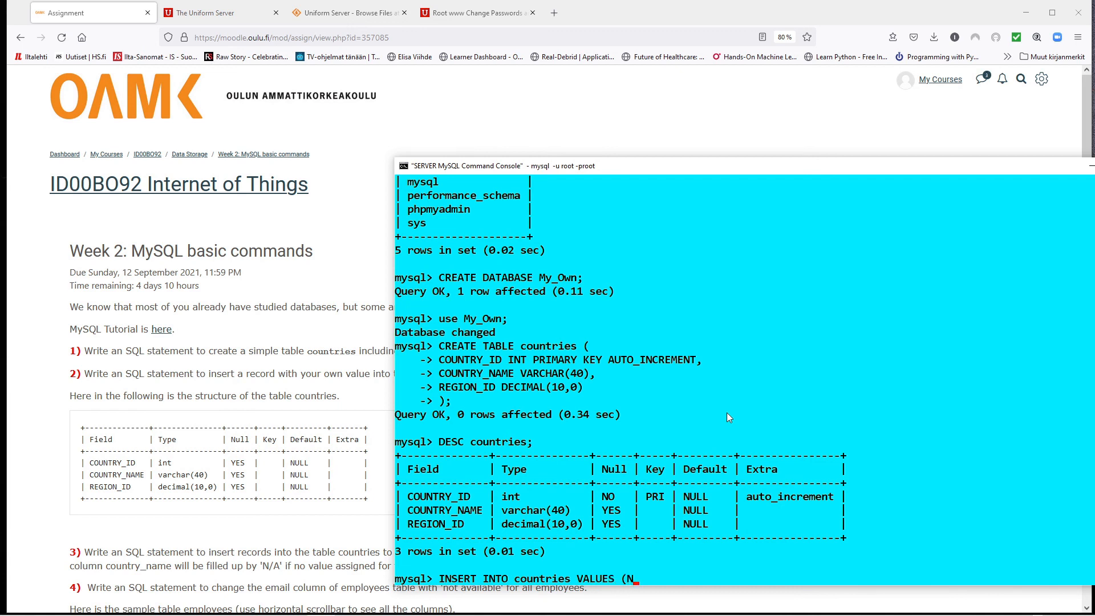
{"action": "type", "text": "ULL,"}
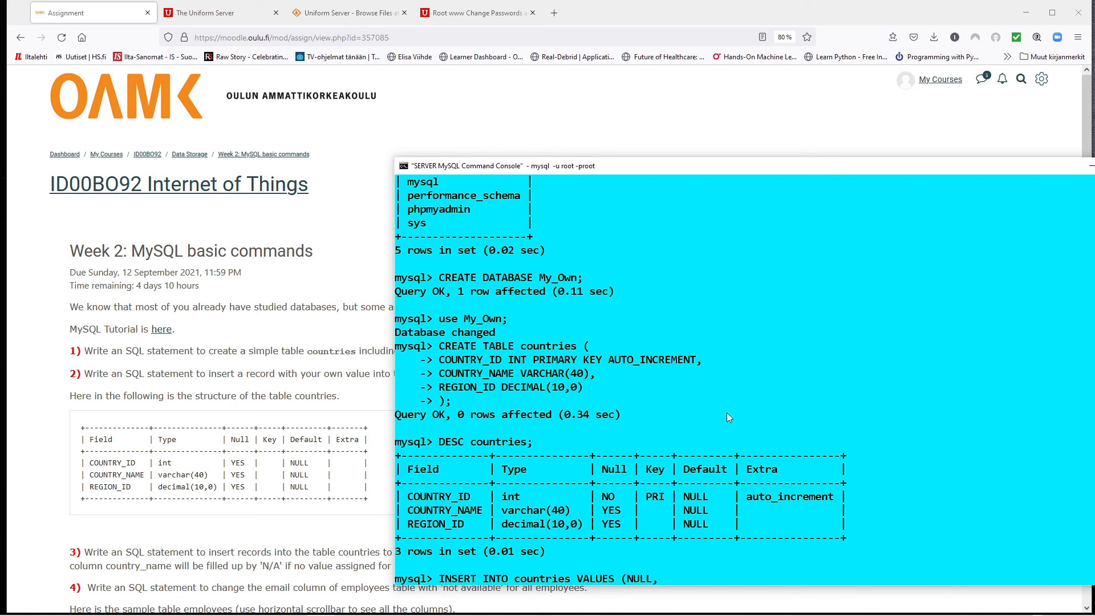
{"action": "type", "text": "'D"}
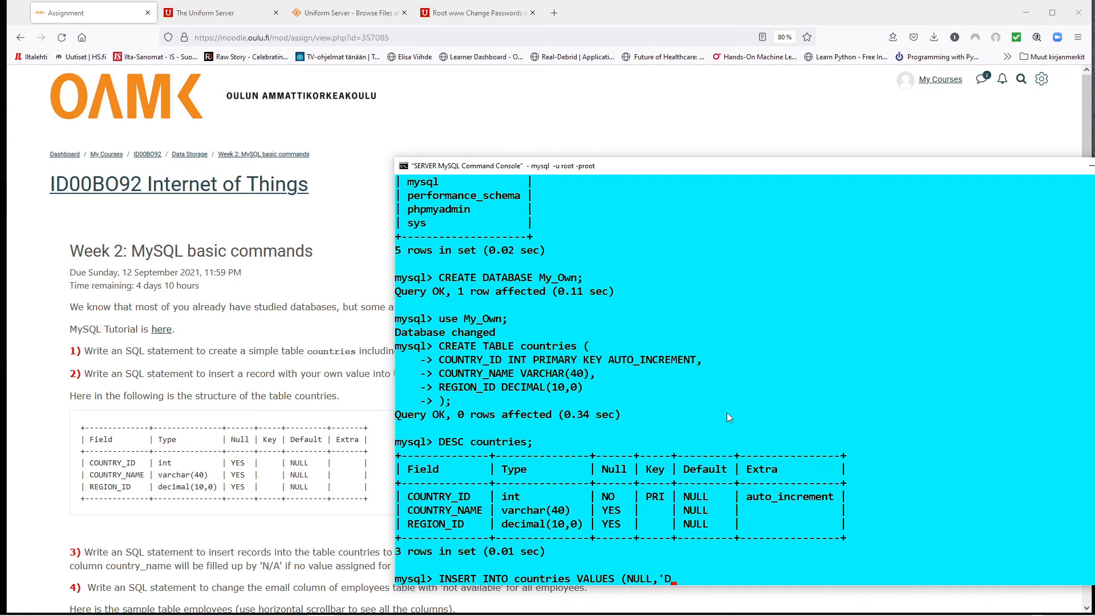
{"action": "type", "text": "INLAND','"}
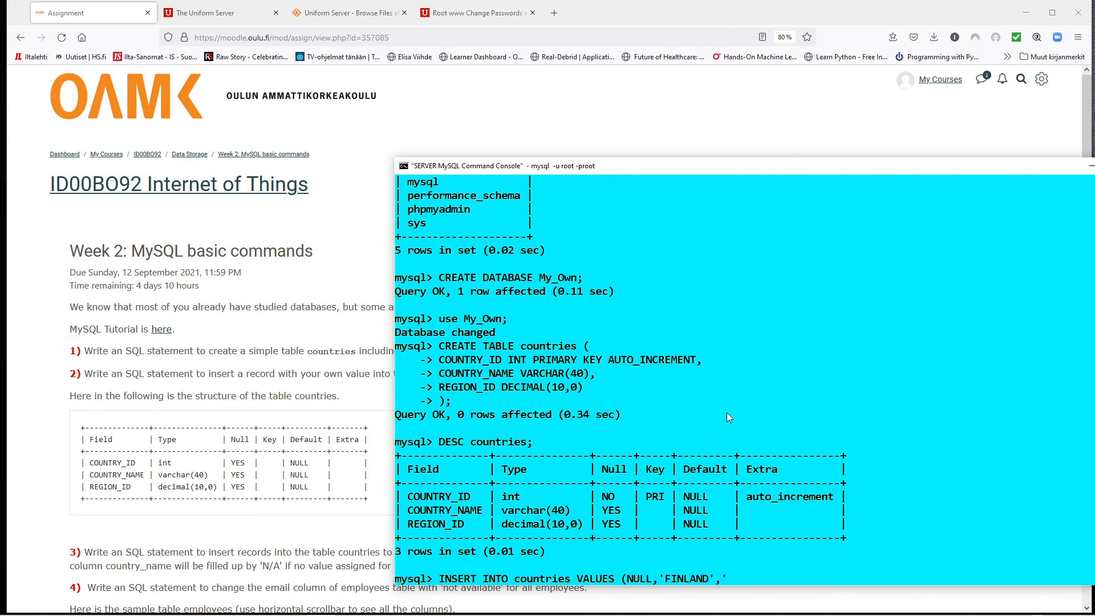
{"action": "type", "text": "358"}
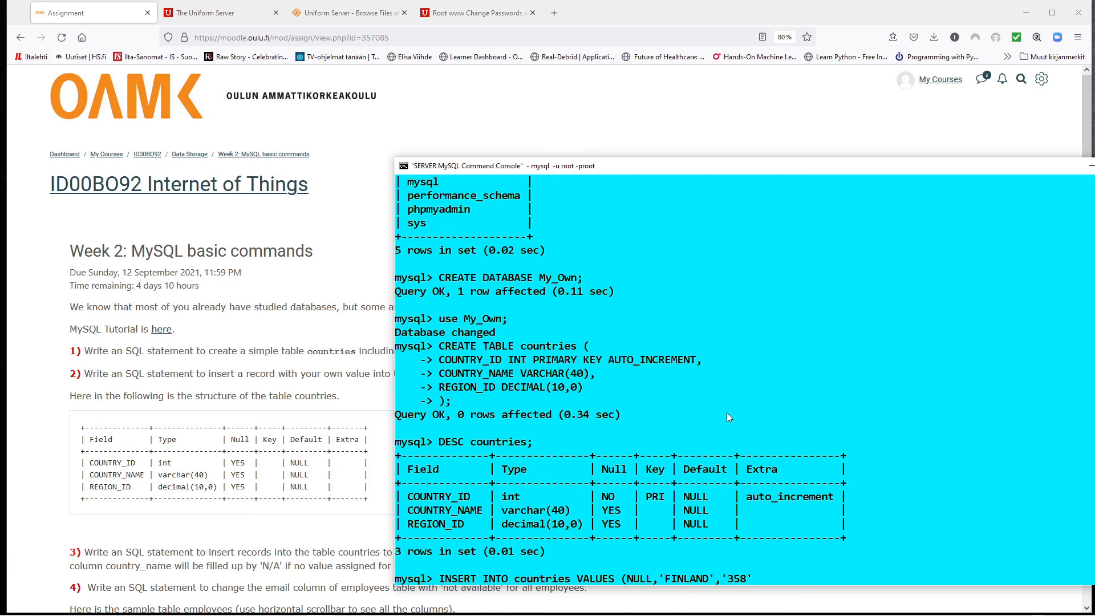
{"action": "type", "text": ");"}
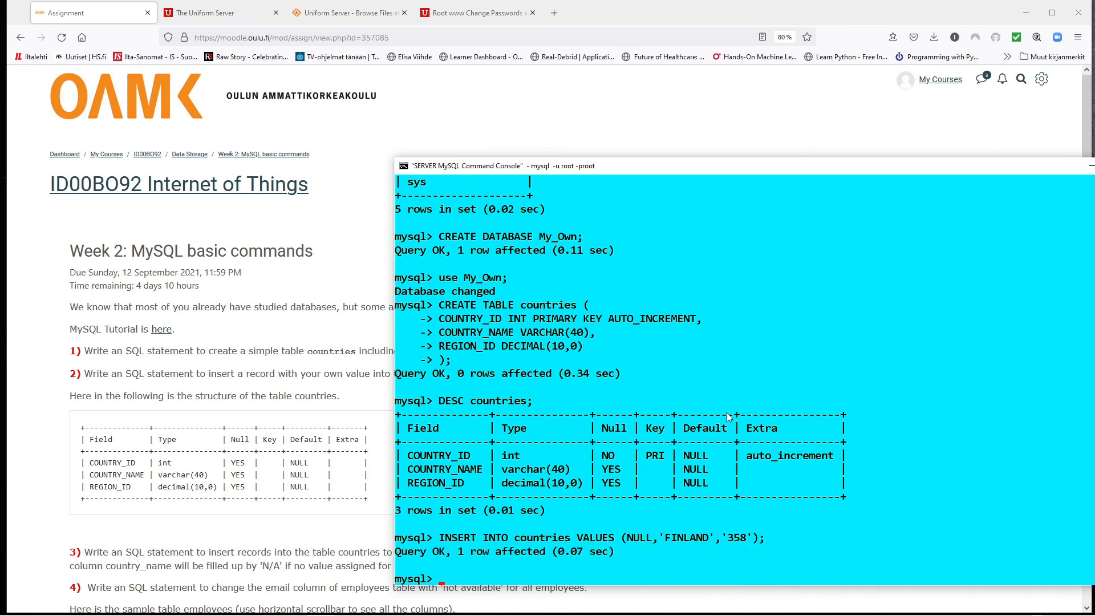
Run SELECT * FROM countries; listing the single row 1, FINLAND, 358
{"action": "type", "text": "SELECT *"}
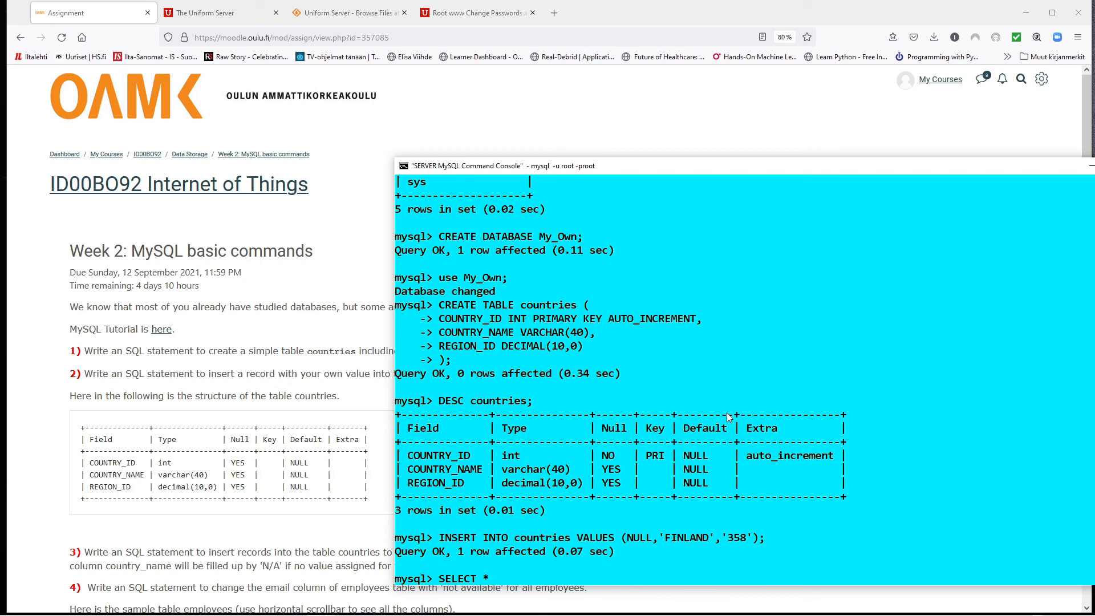
{"action": "type", "text": "FD"}
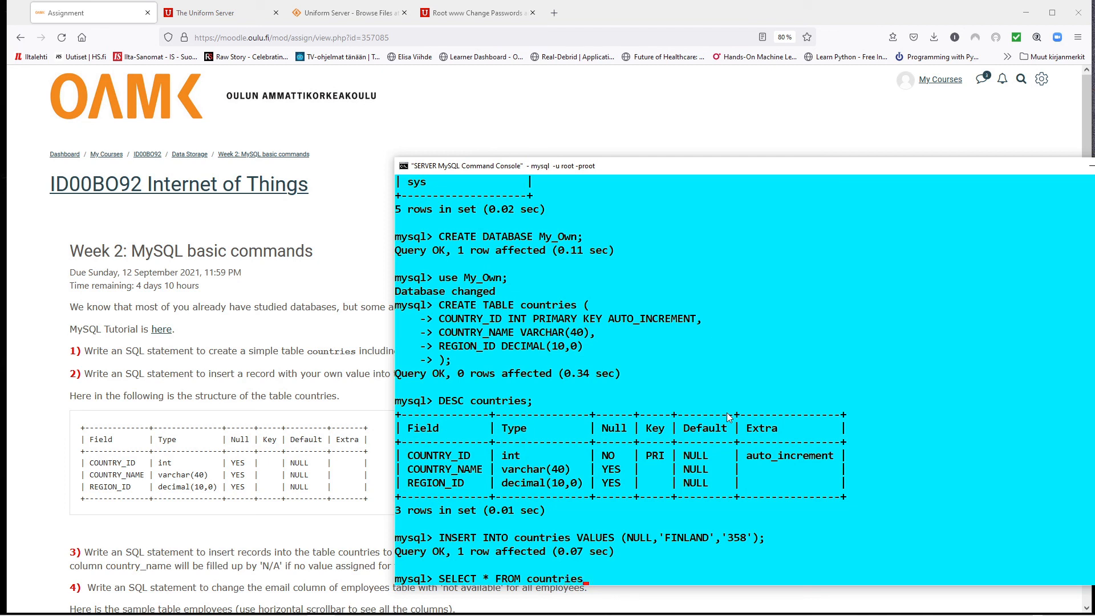
{"action": "key", "text": "Return"}
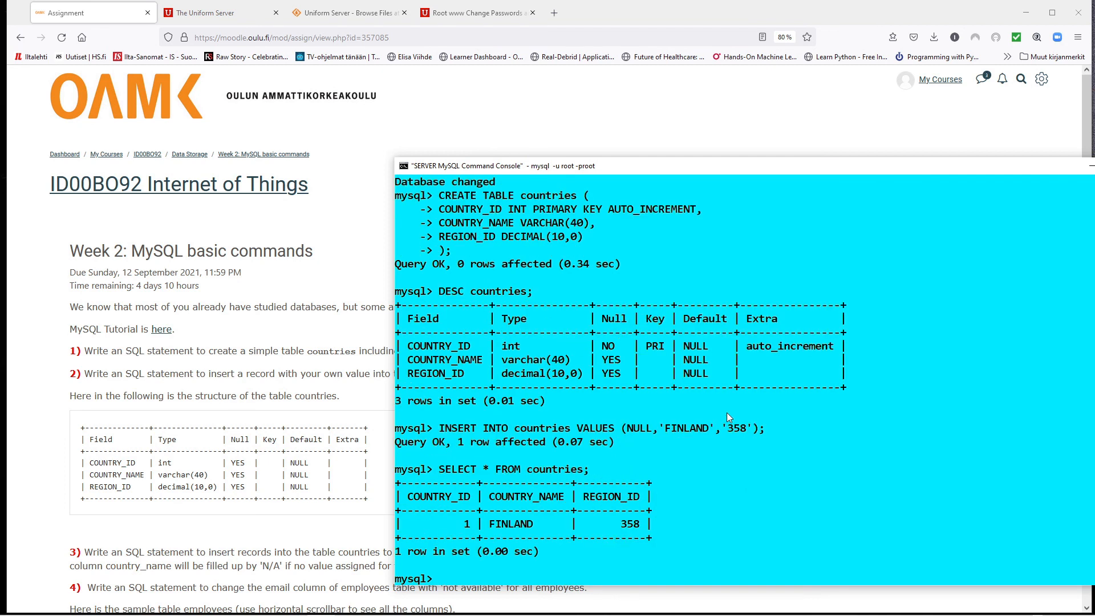